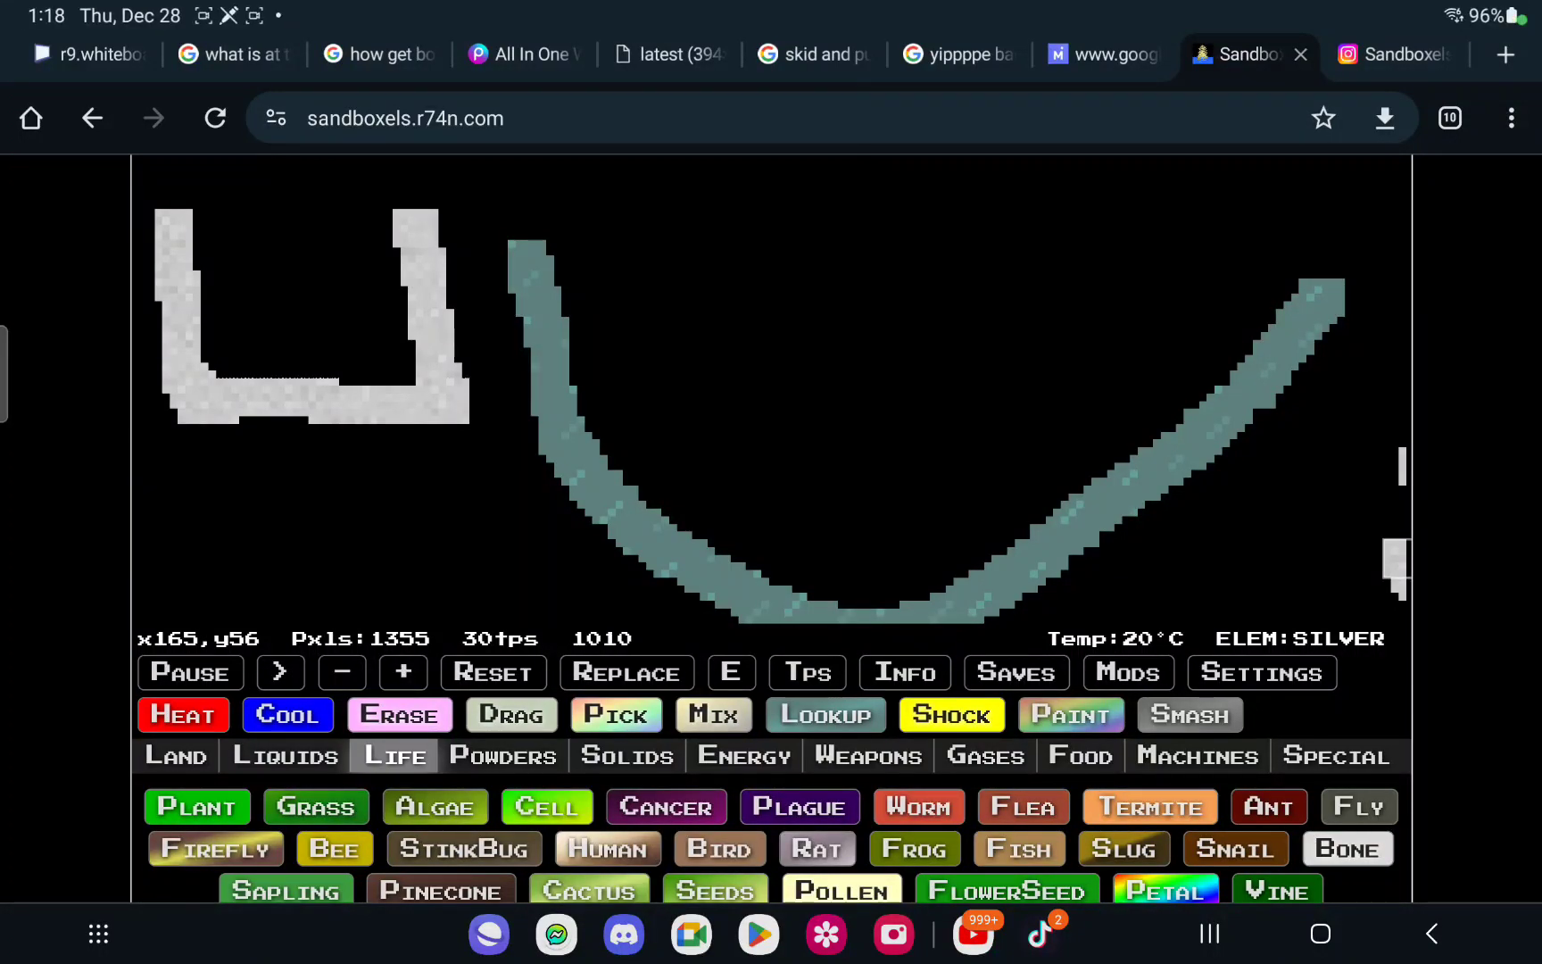
# Step: Pour Ash from the Powders category into the left silver container
pyautogui.click(502, 755)
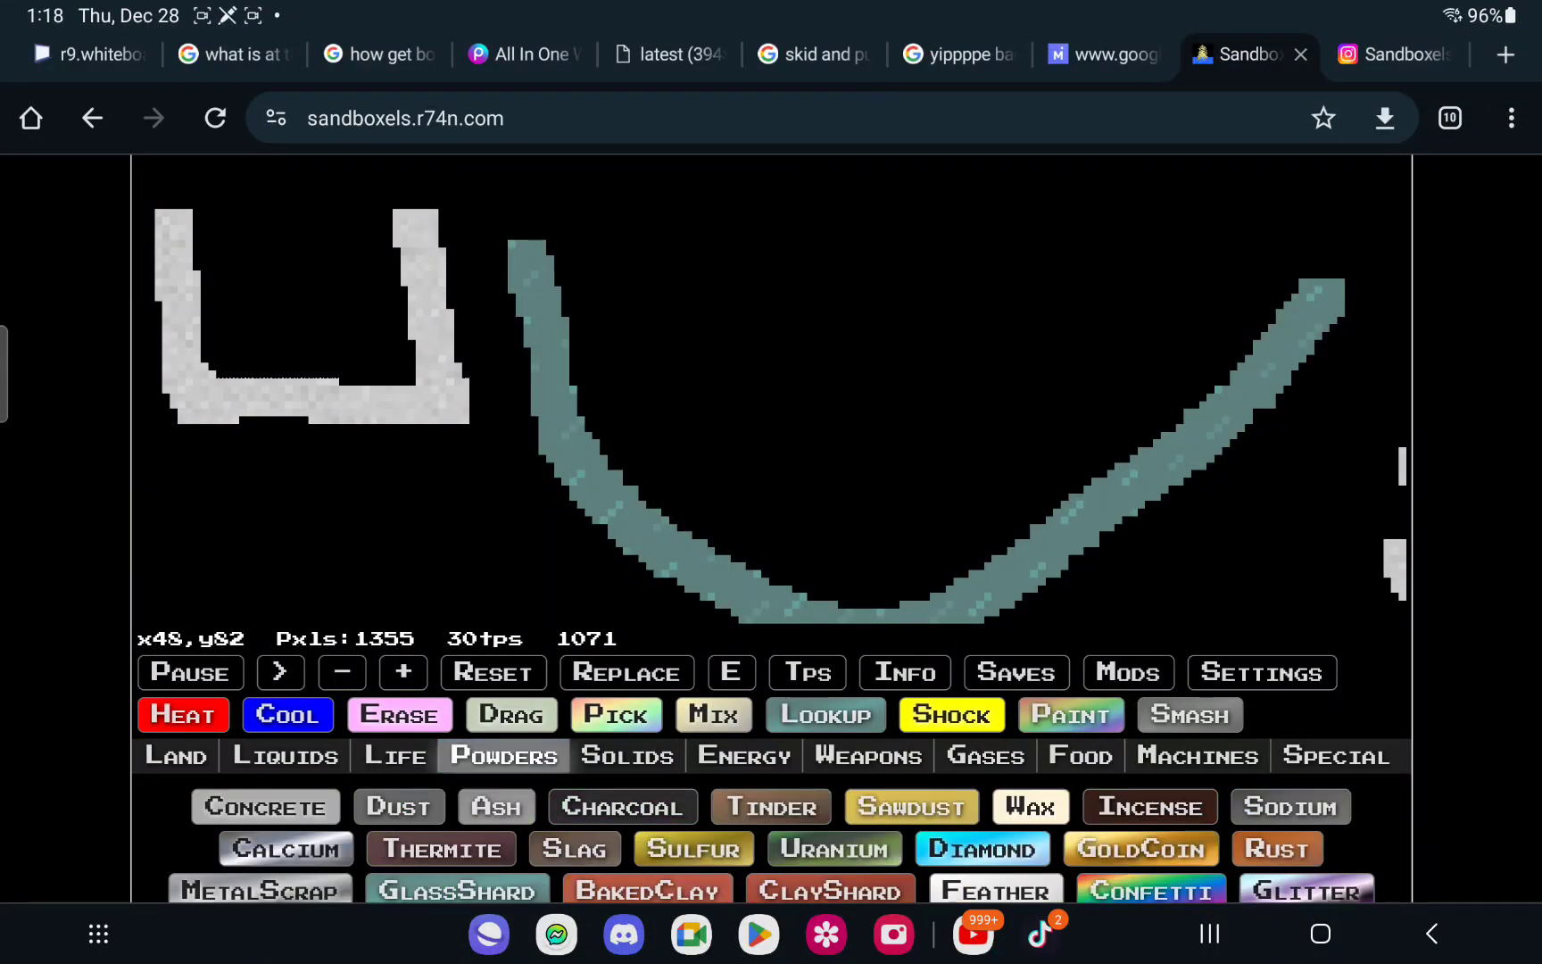
pyautogui.click(494, 807)
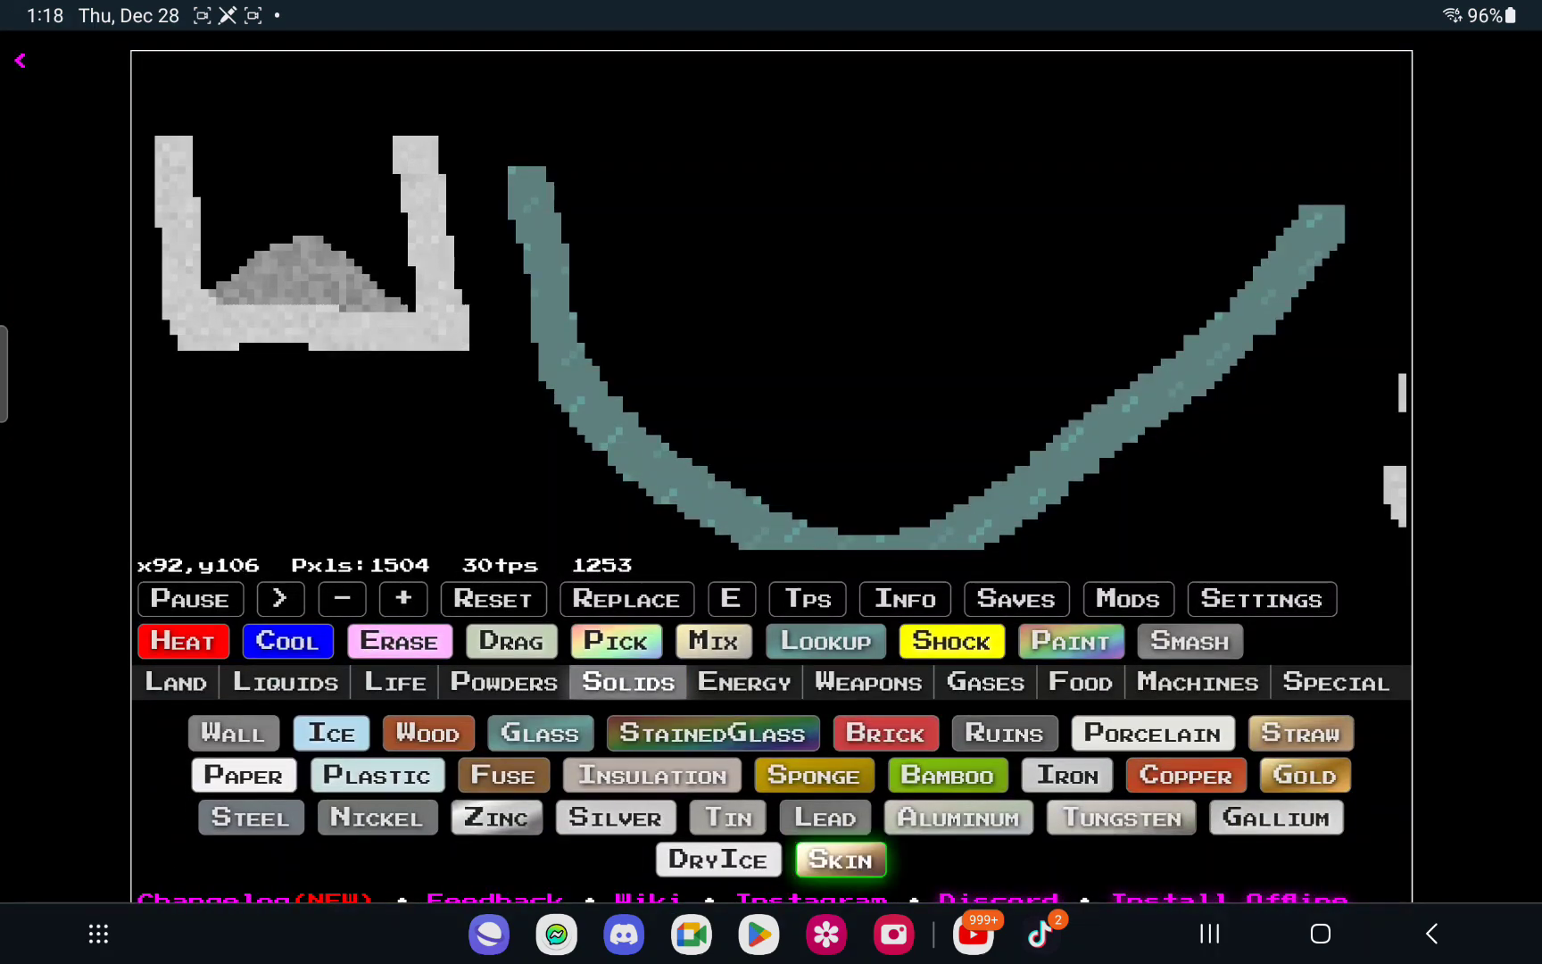
pyautogui.click(292, 175)
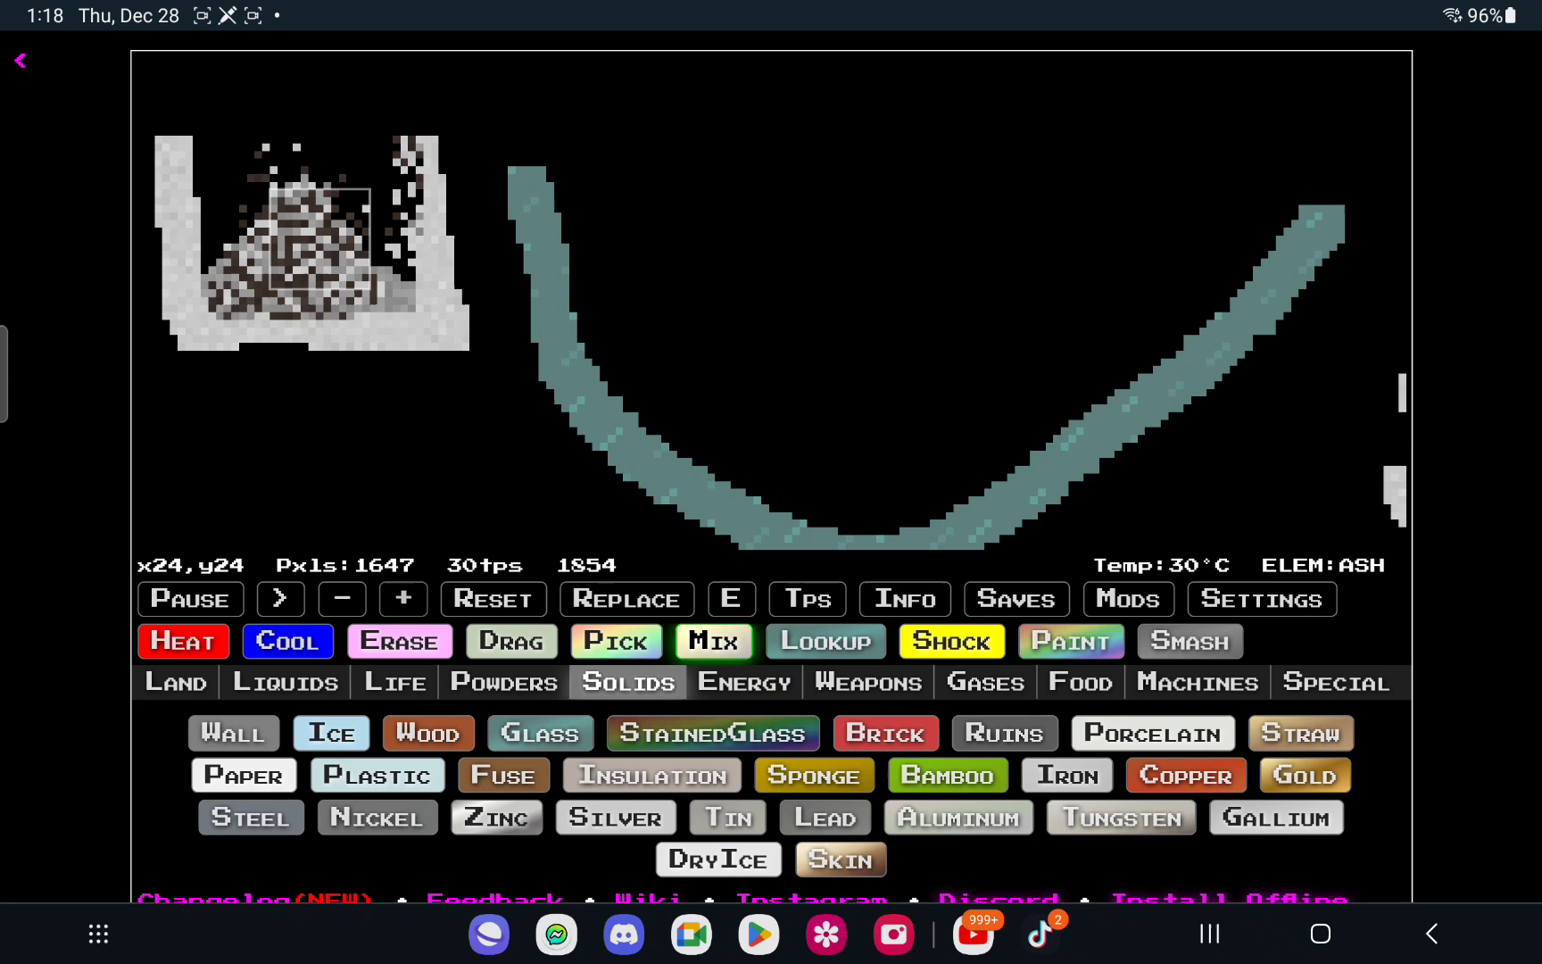
# Step: Pour Blood over the ash pile in the left container
pyautogui.click(284, 682)
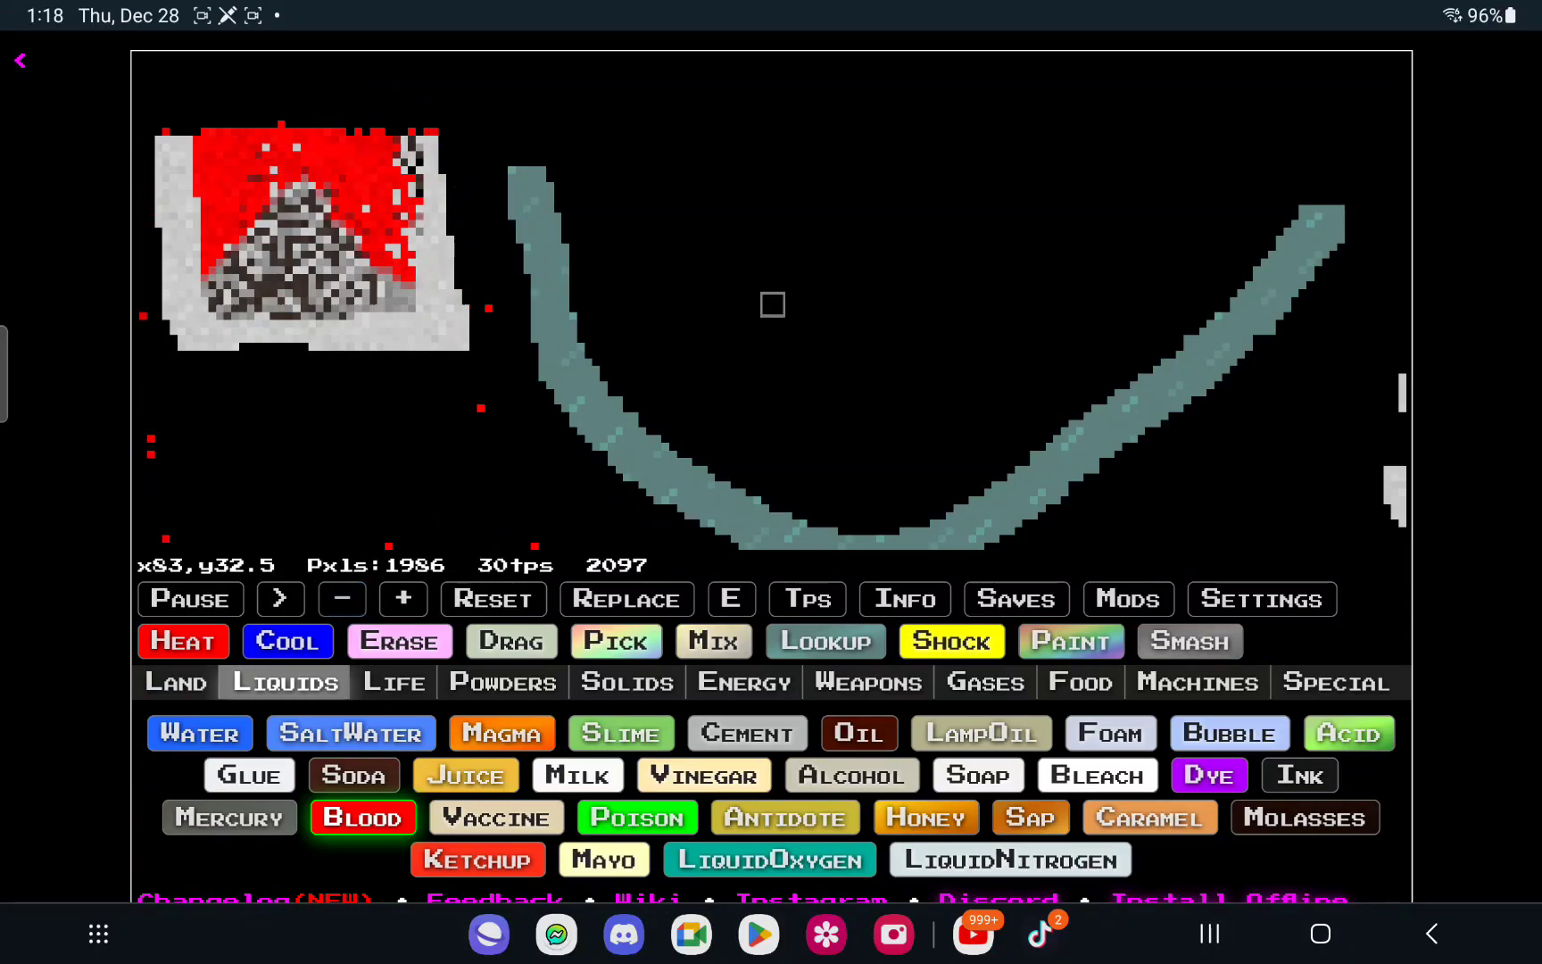
pyautogui.click(502, 681)
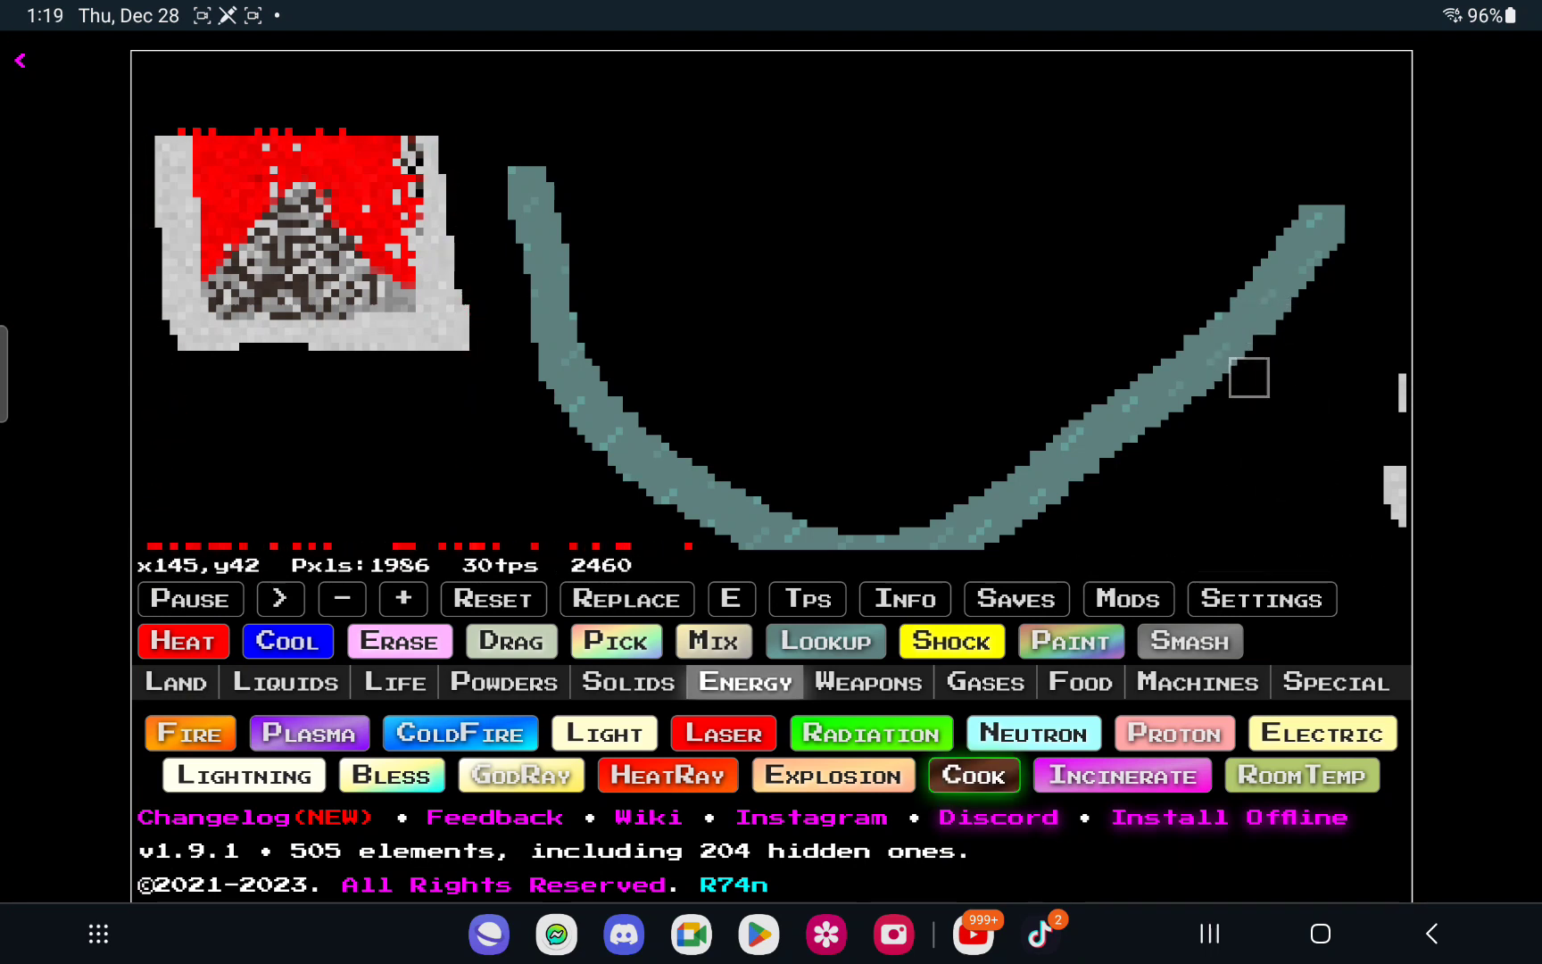
pyautogui.moveTo(1226, 344)
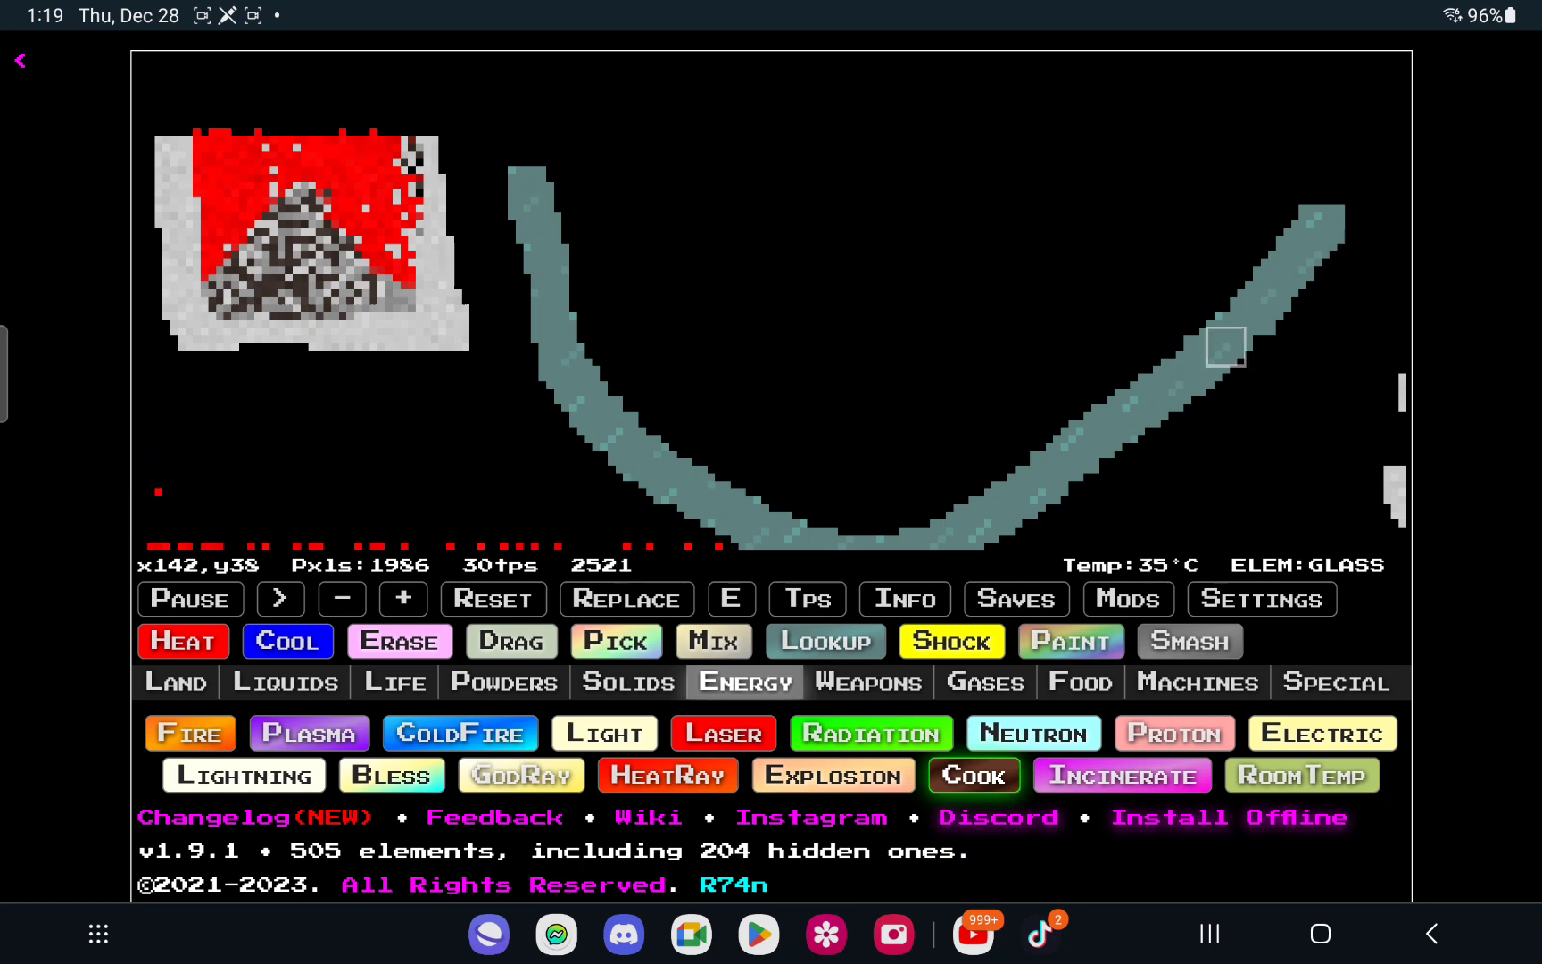
# Step: Browse the Weapons, Gases, Food, Machines, Land, Liquids and Life element categories
pyautogui.click(868, 681)
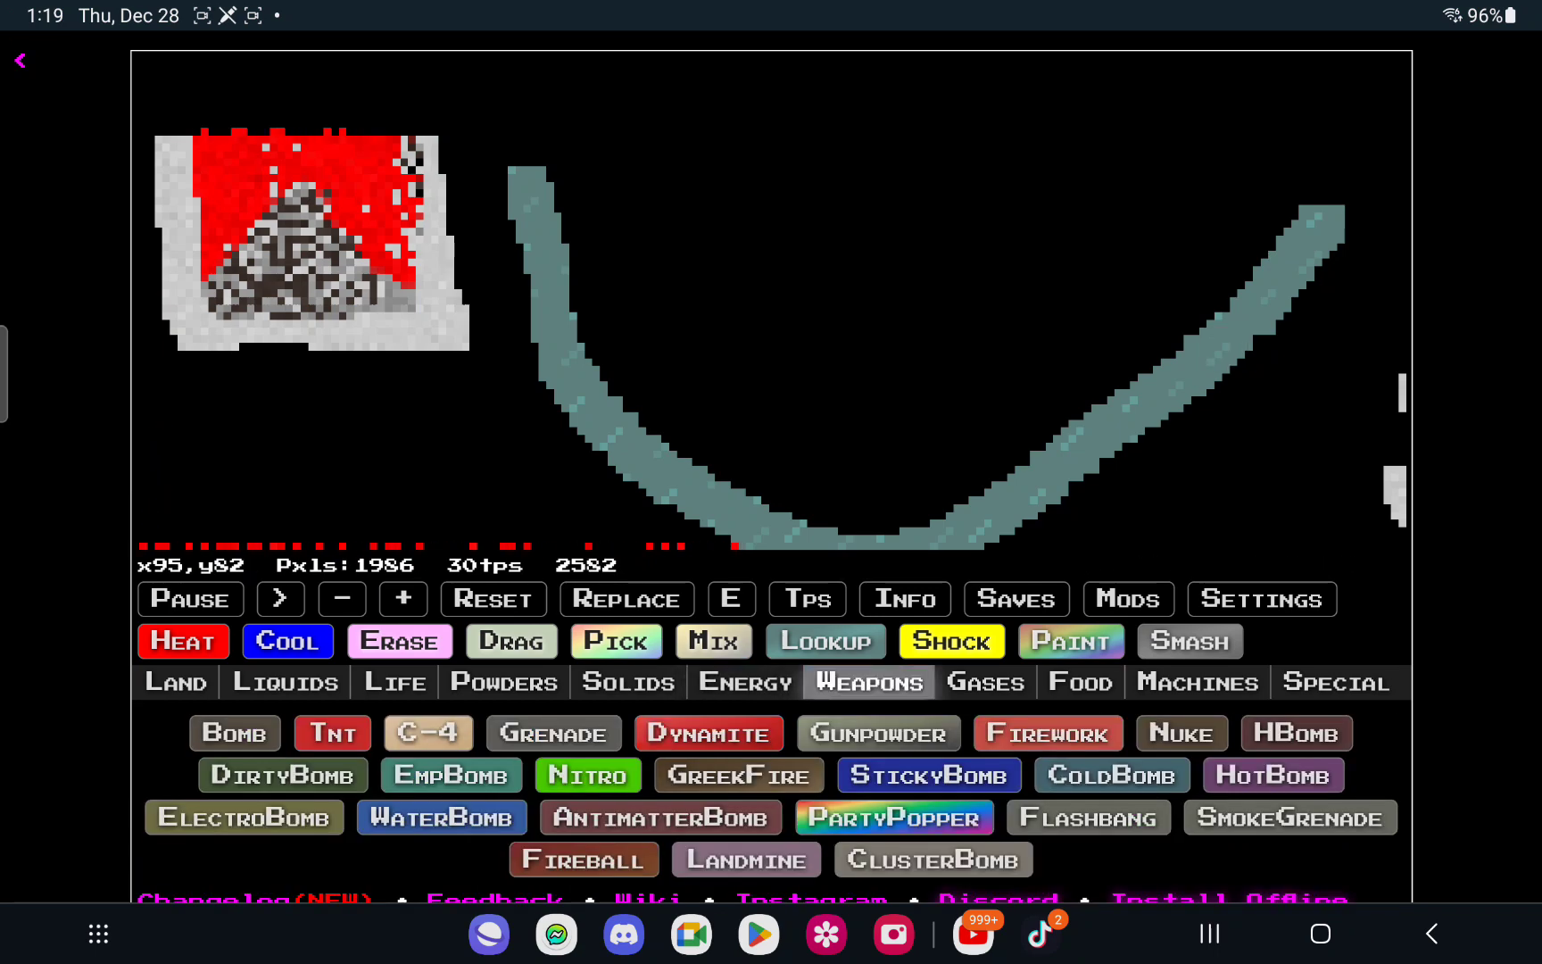
pyautogui.click(985, 682)
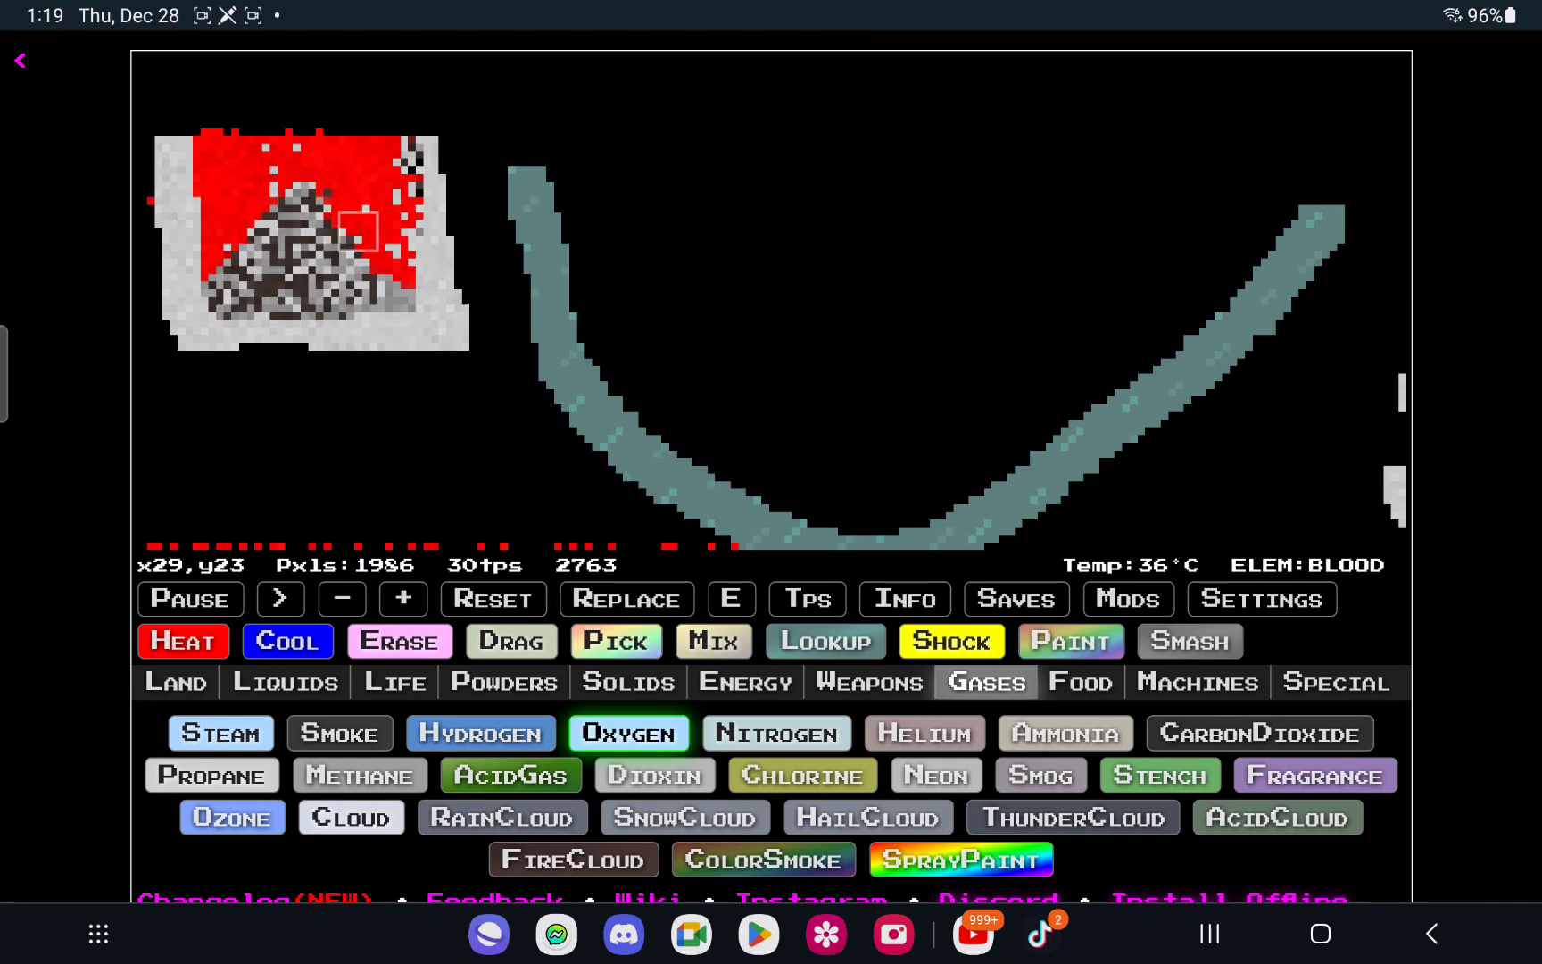
pyautogui.click(1077, 681)
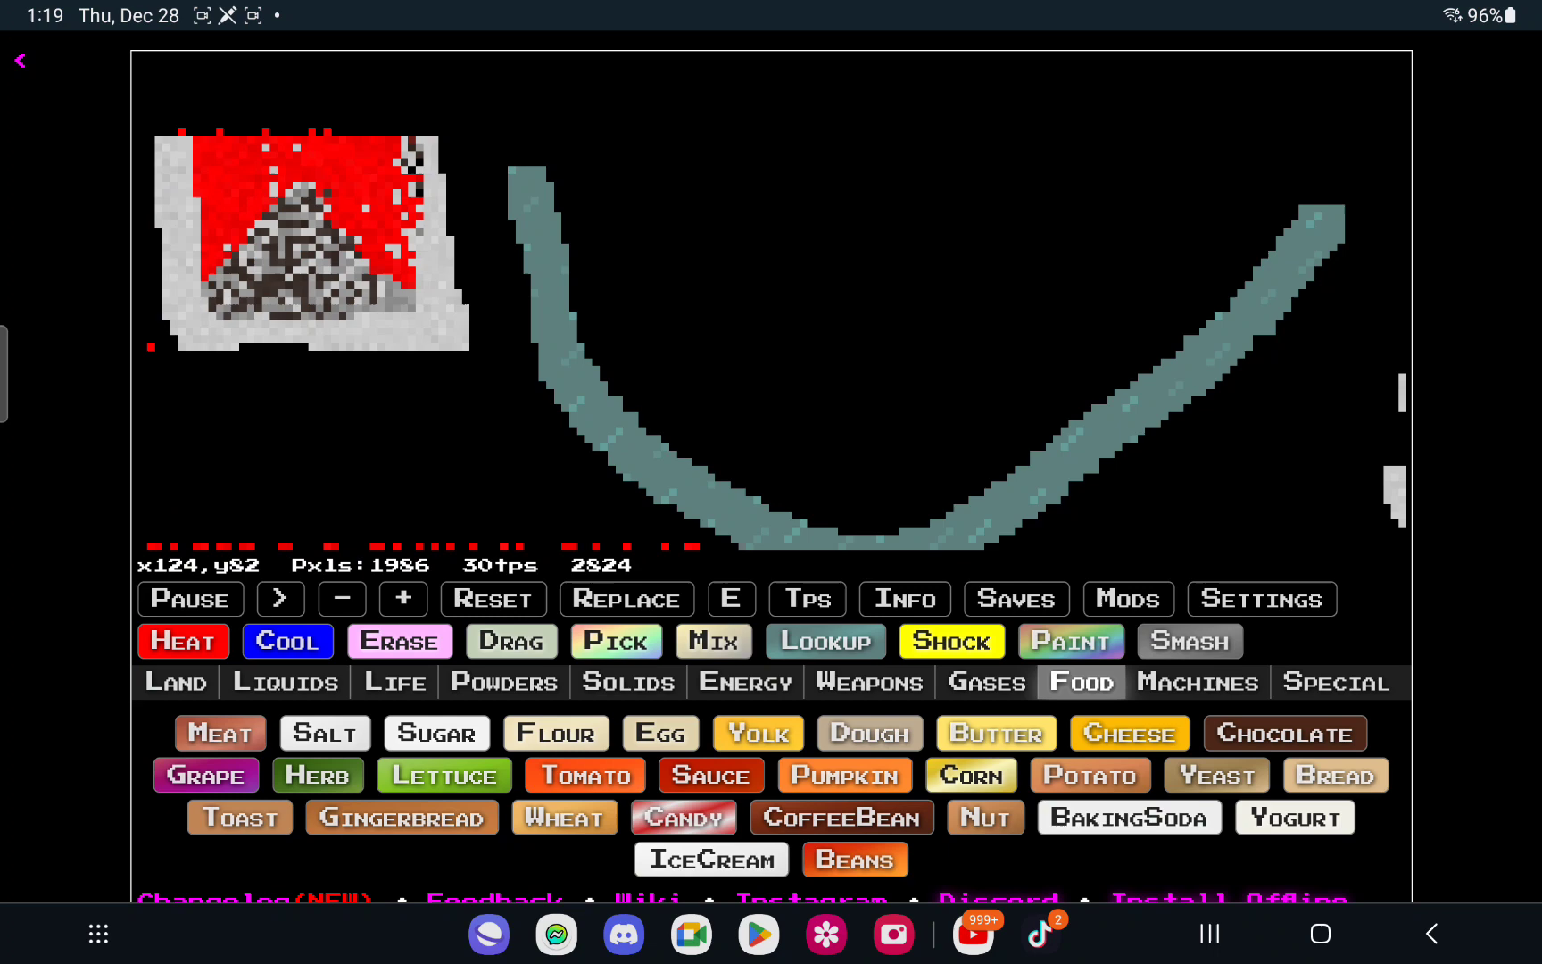
pyautogui.click(1196, 682)
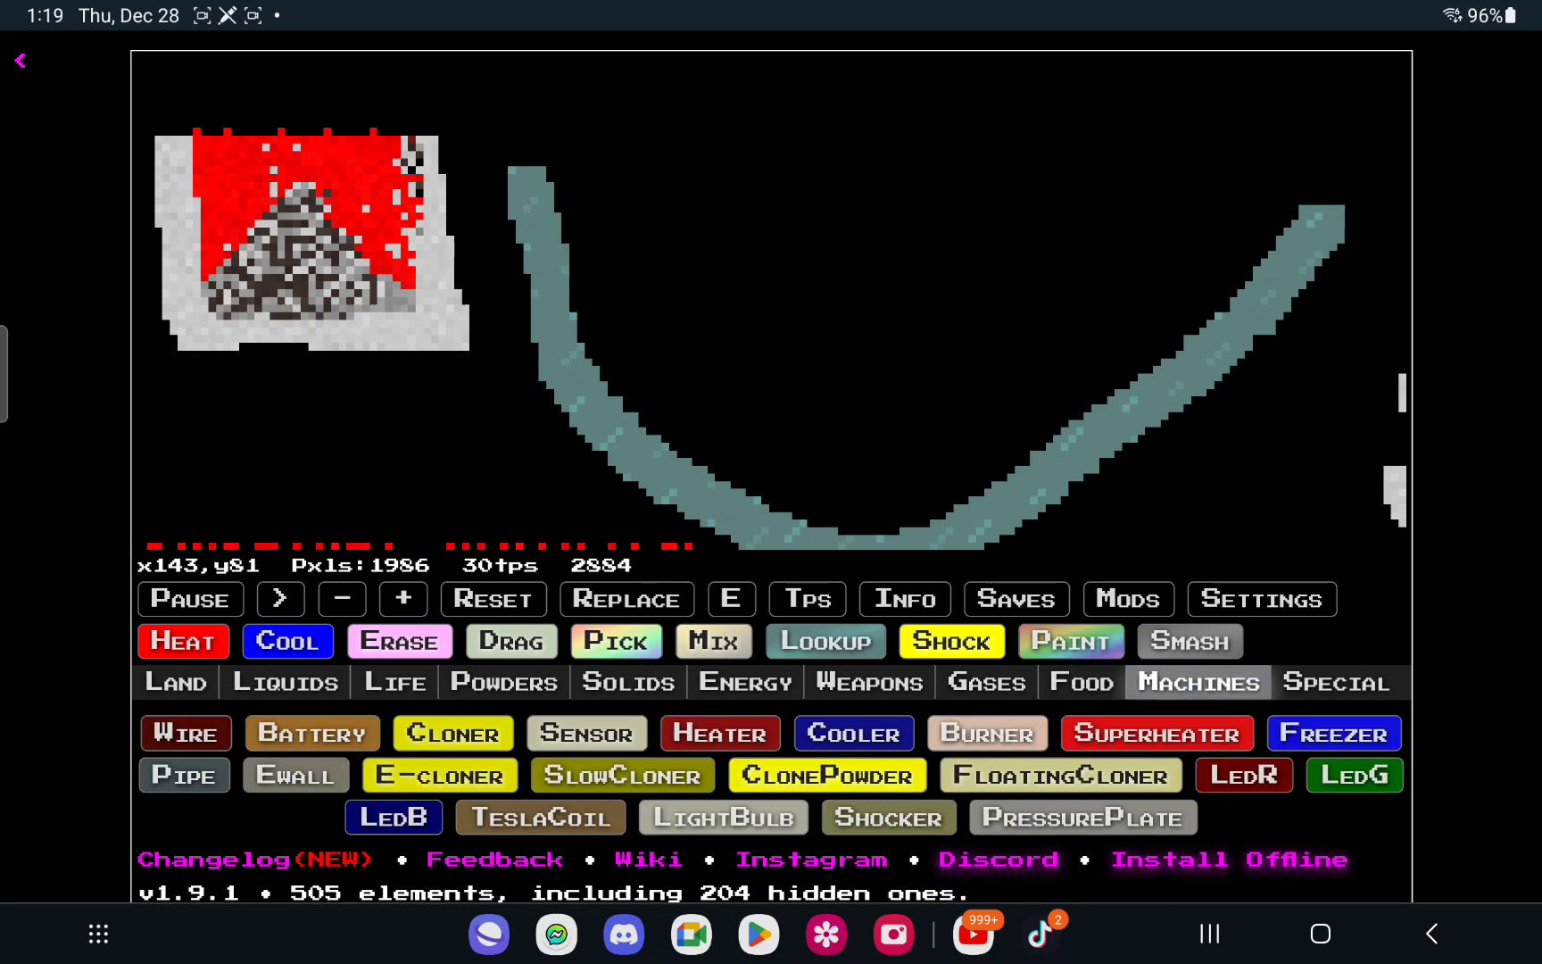
pyautogui.click(1334, 681)
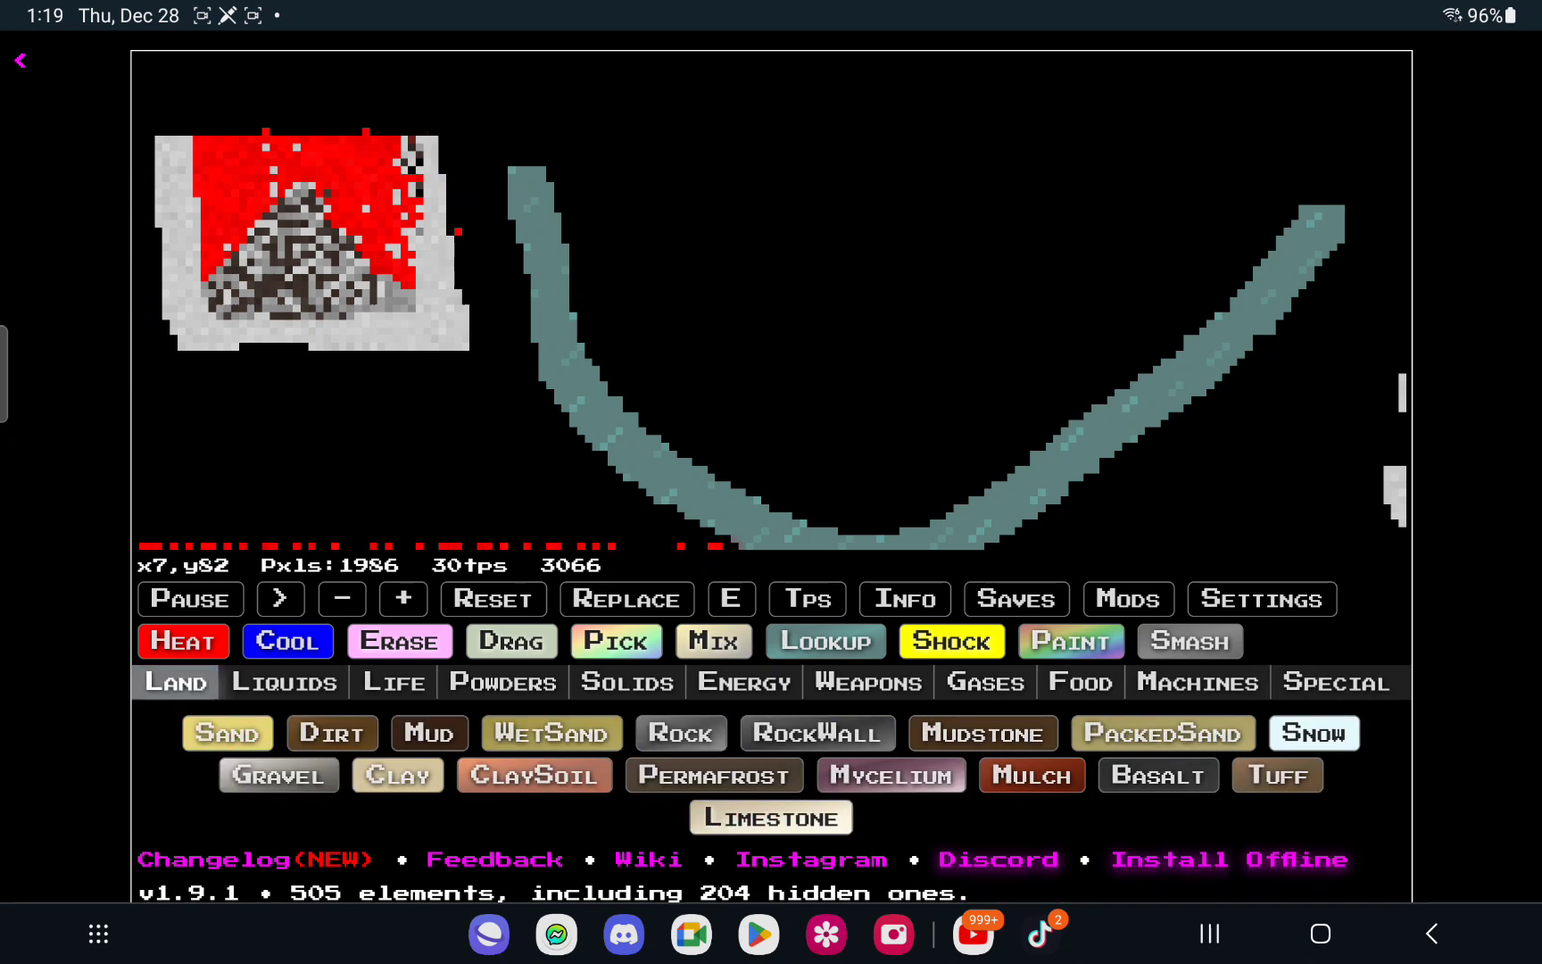
pyautogui.click(284, 681)
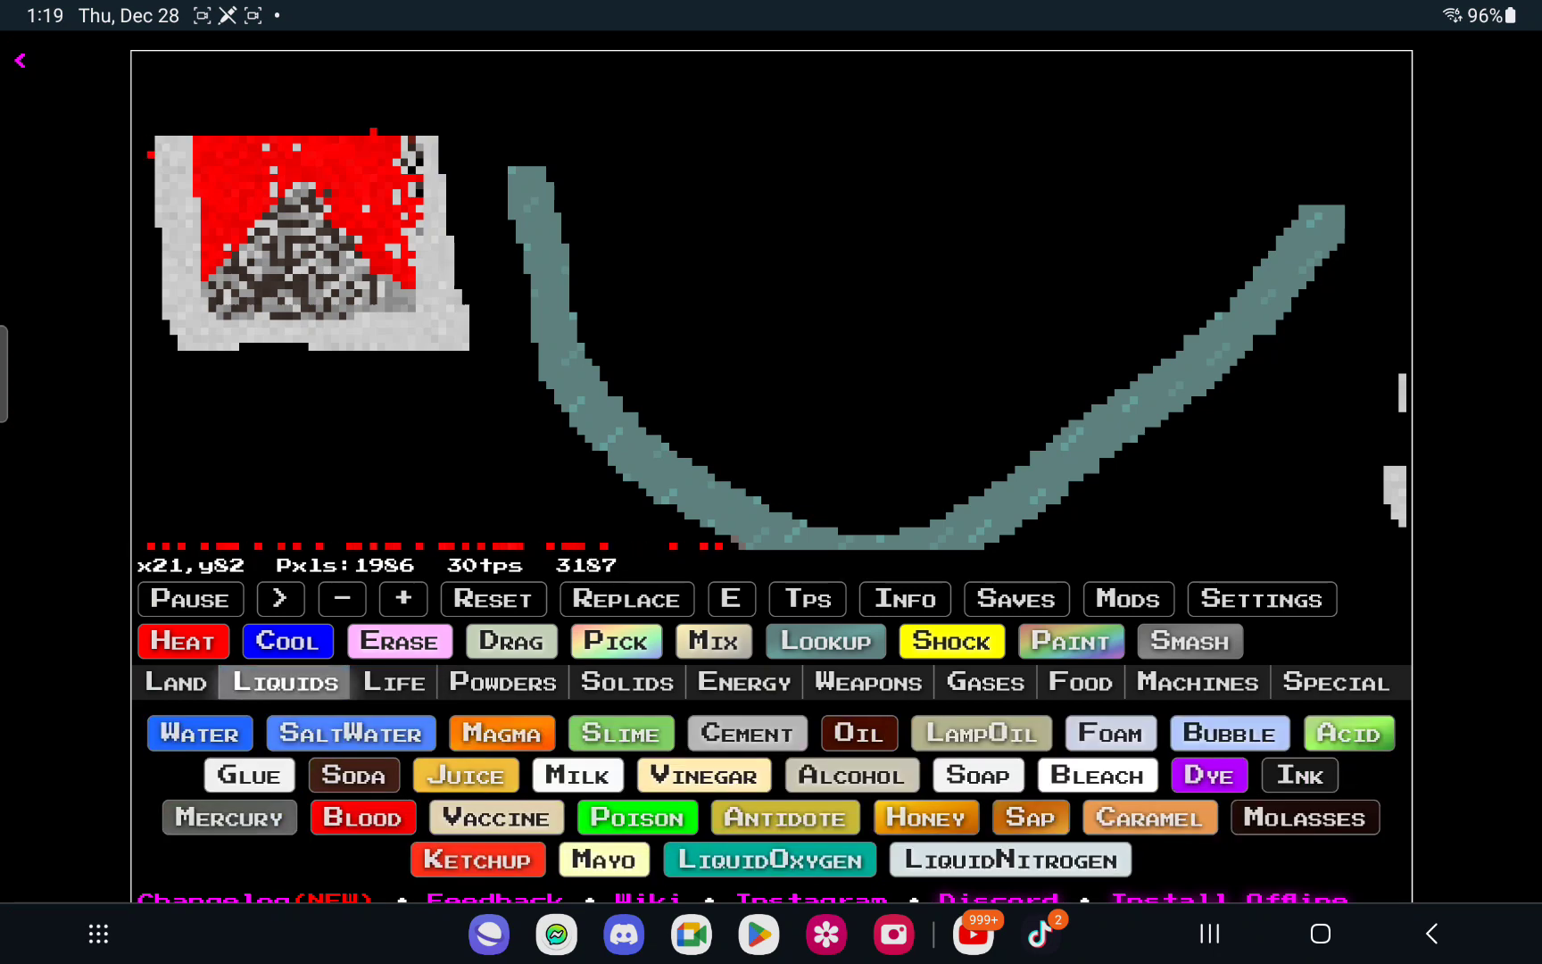
pyautogui.click(393, 682)
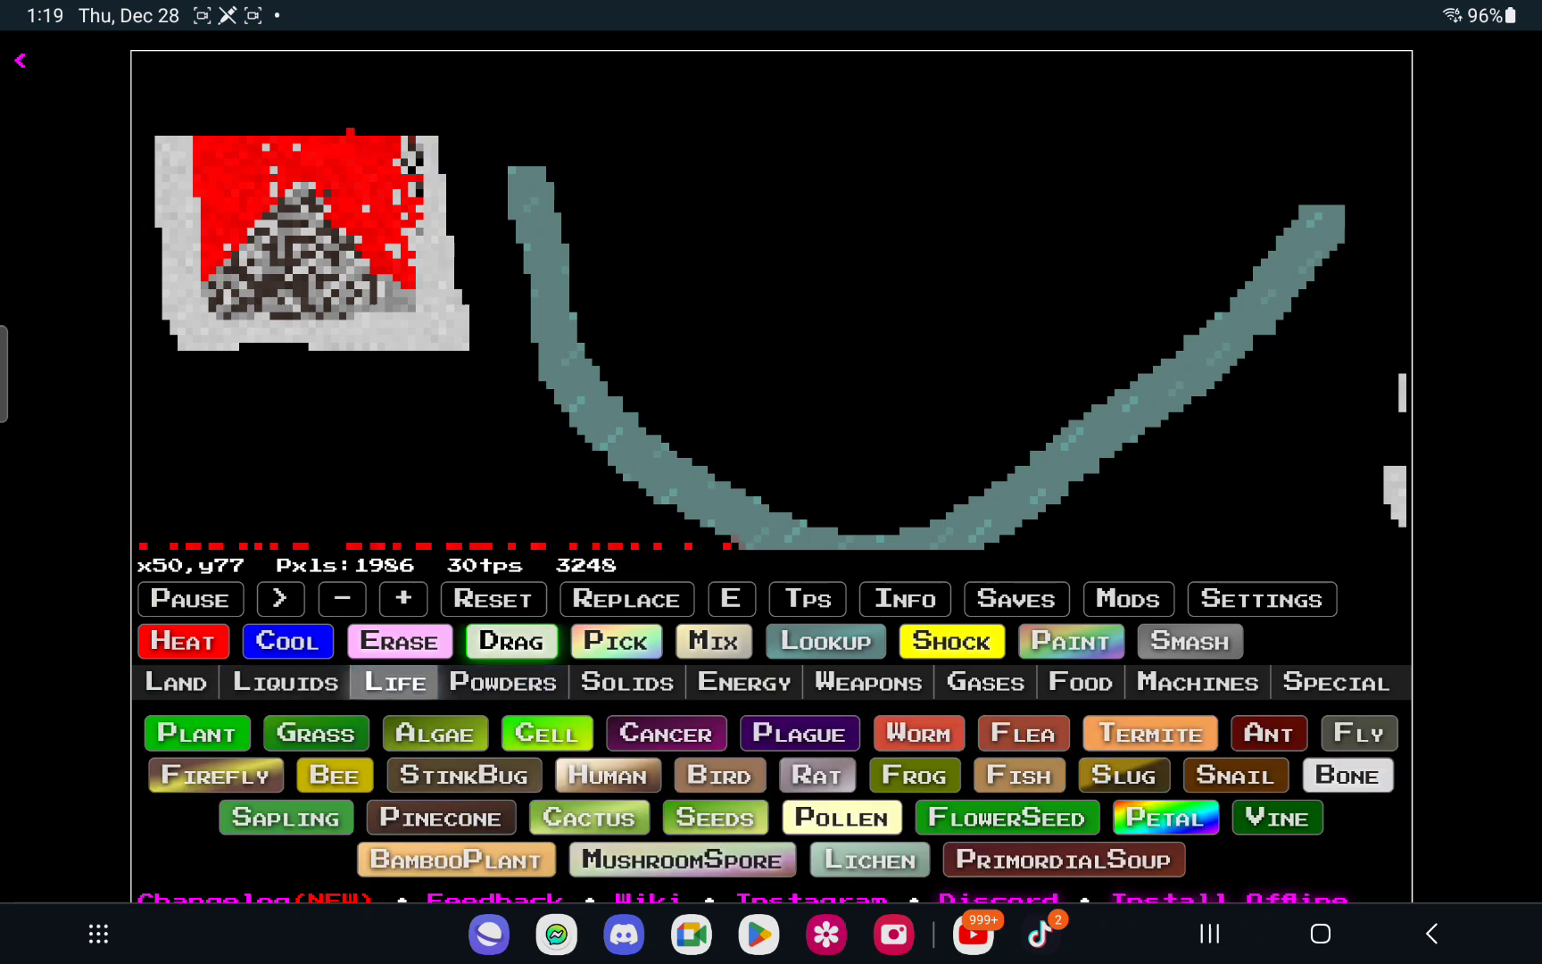
pyautogui.click(627, 682)
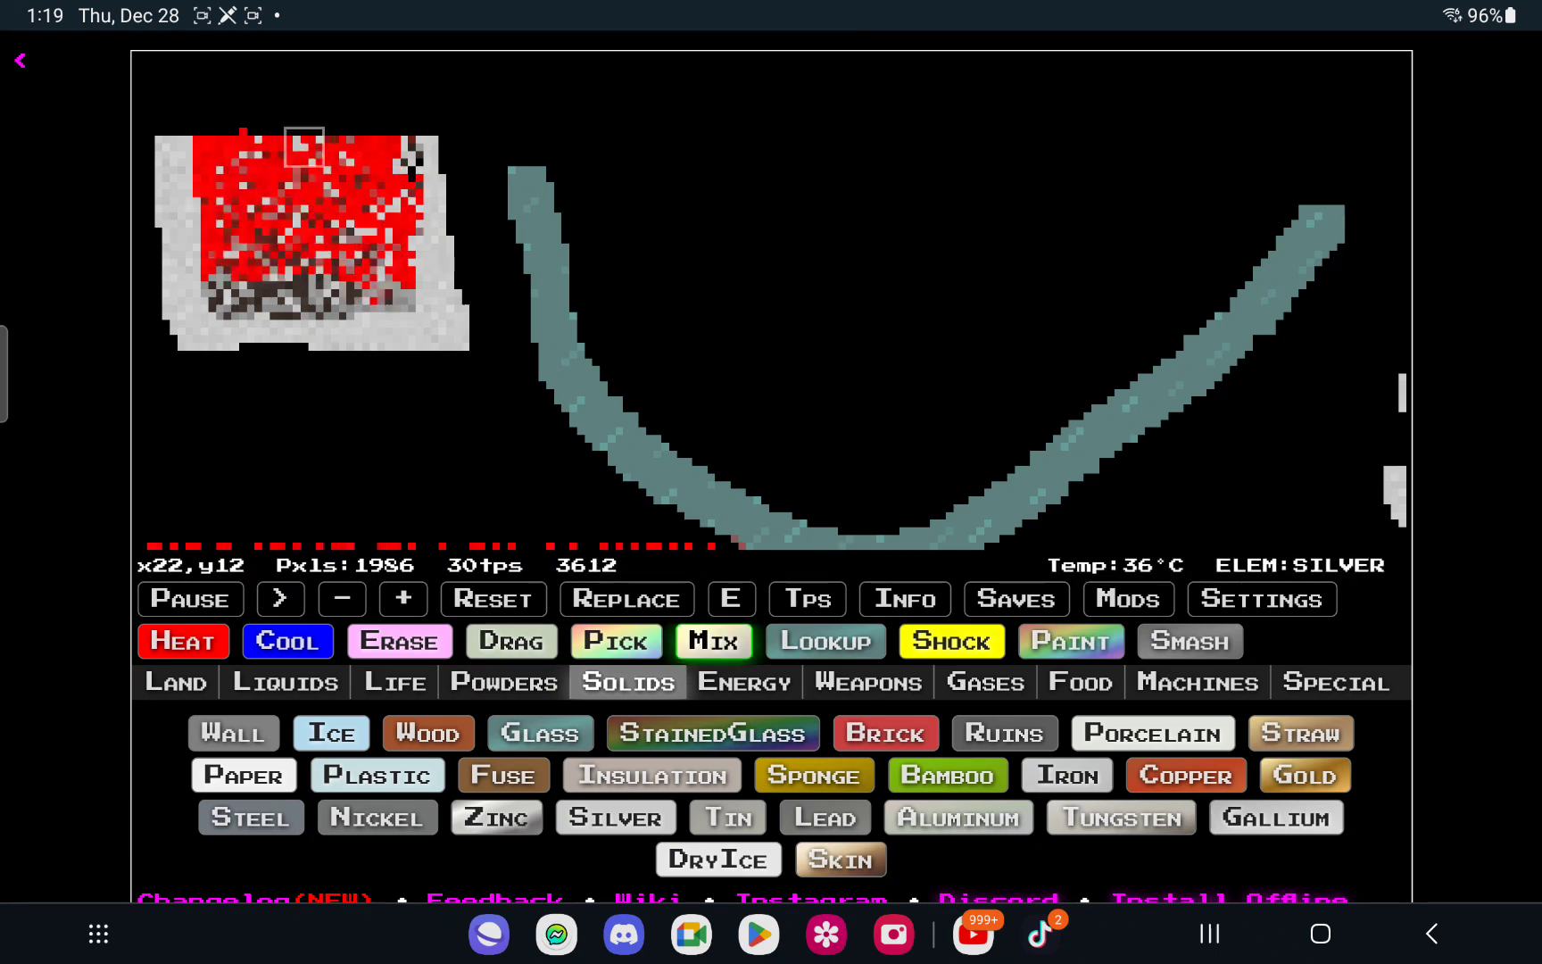
pyautogui.moveTo(773, 305)
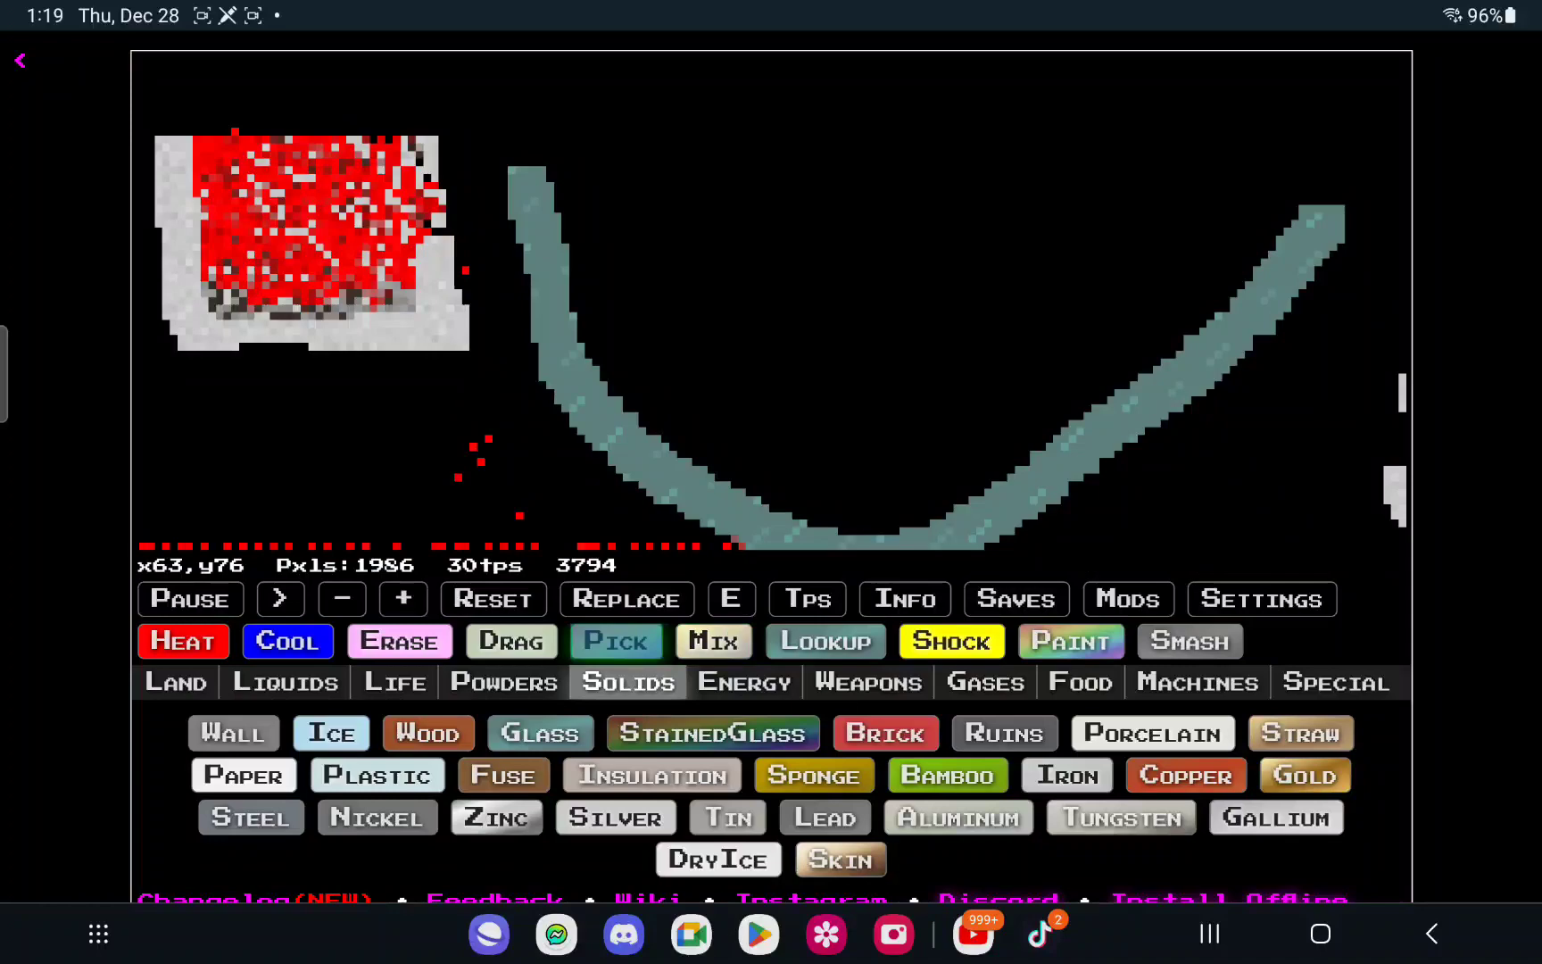
# Step: Pour Blood into the curved glass container
pyautogui.click(284, 681)
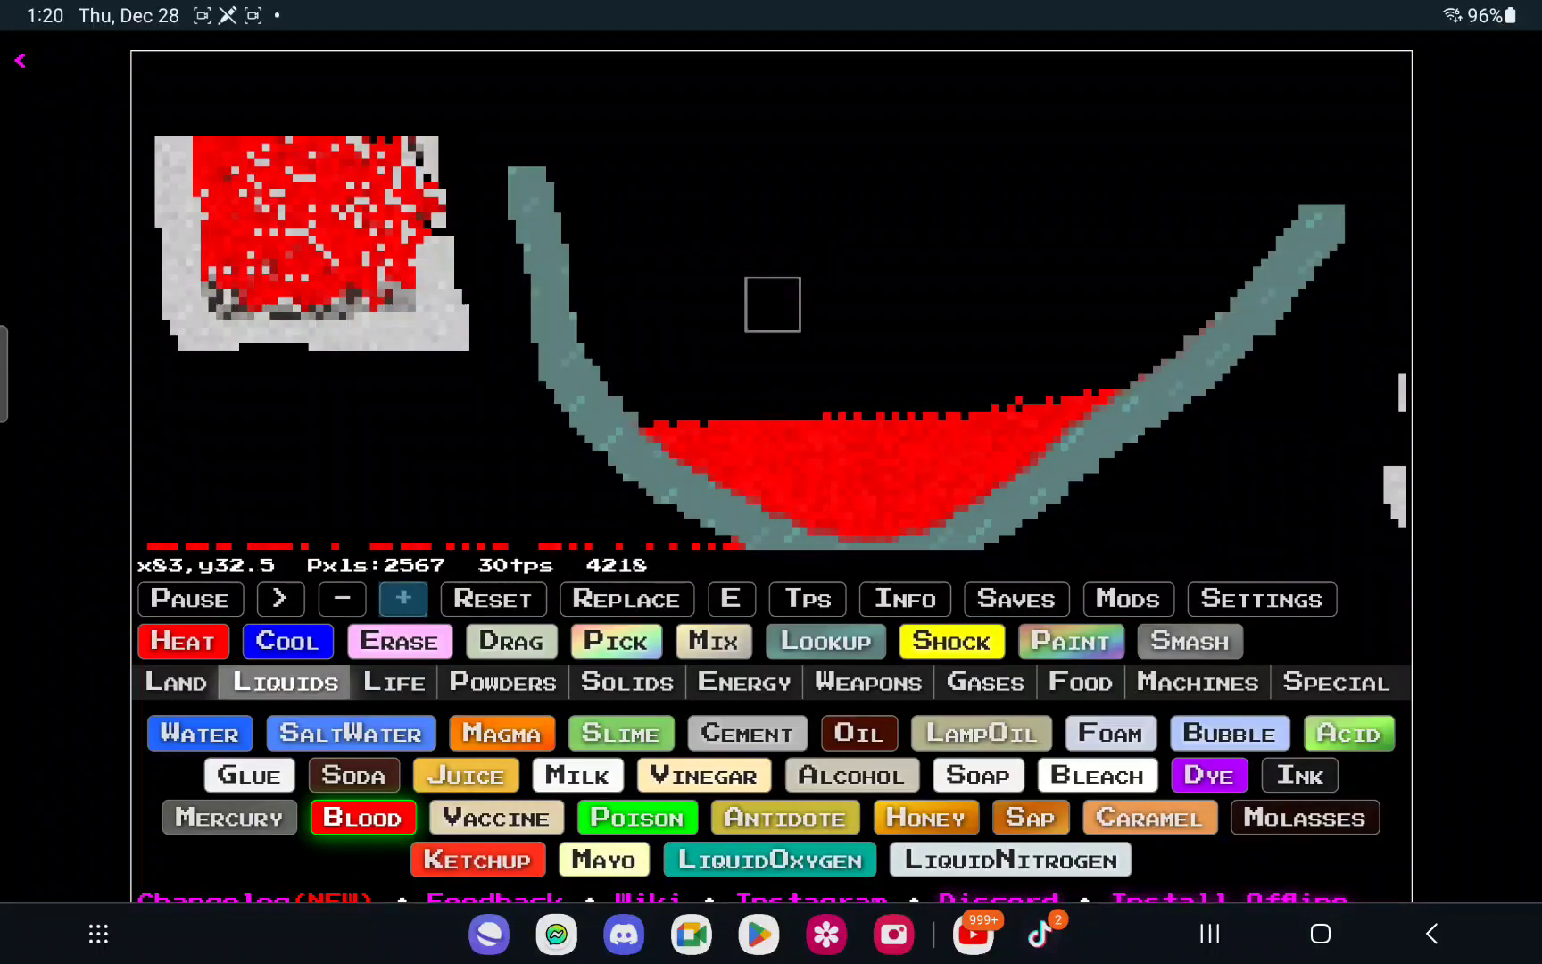
# Step: Cancel the clear-whole-scene prompt after Reset, keeping the blood-filled containers
pyautogui.click(402, 599)
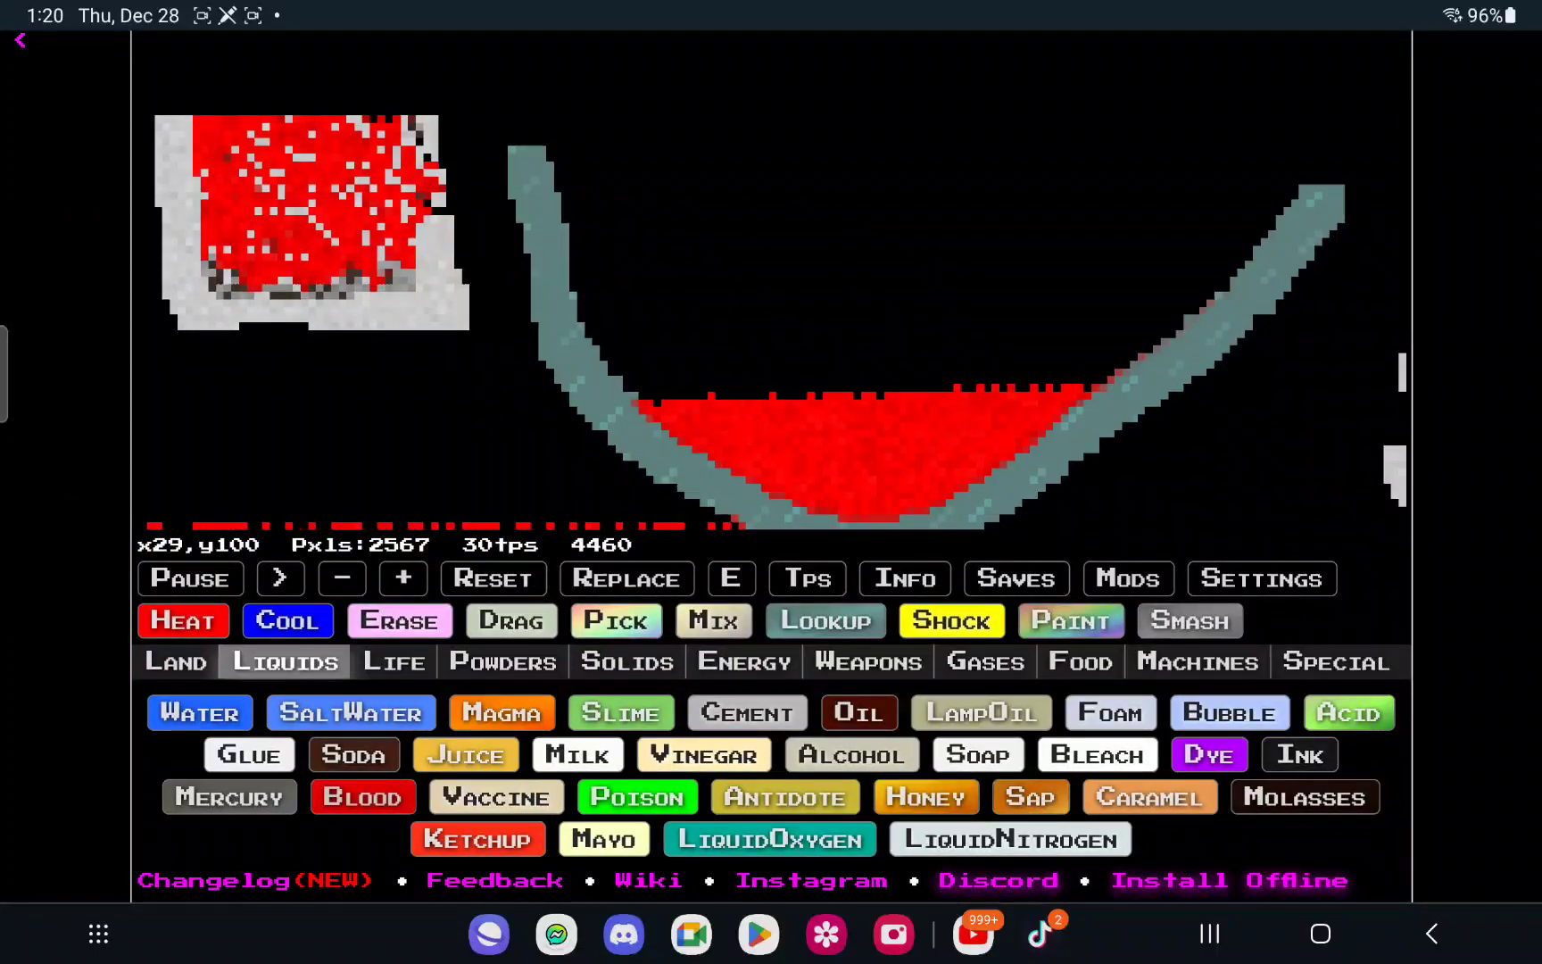
pyautogui.click(493, 578)
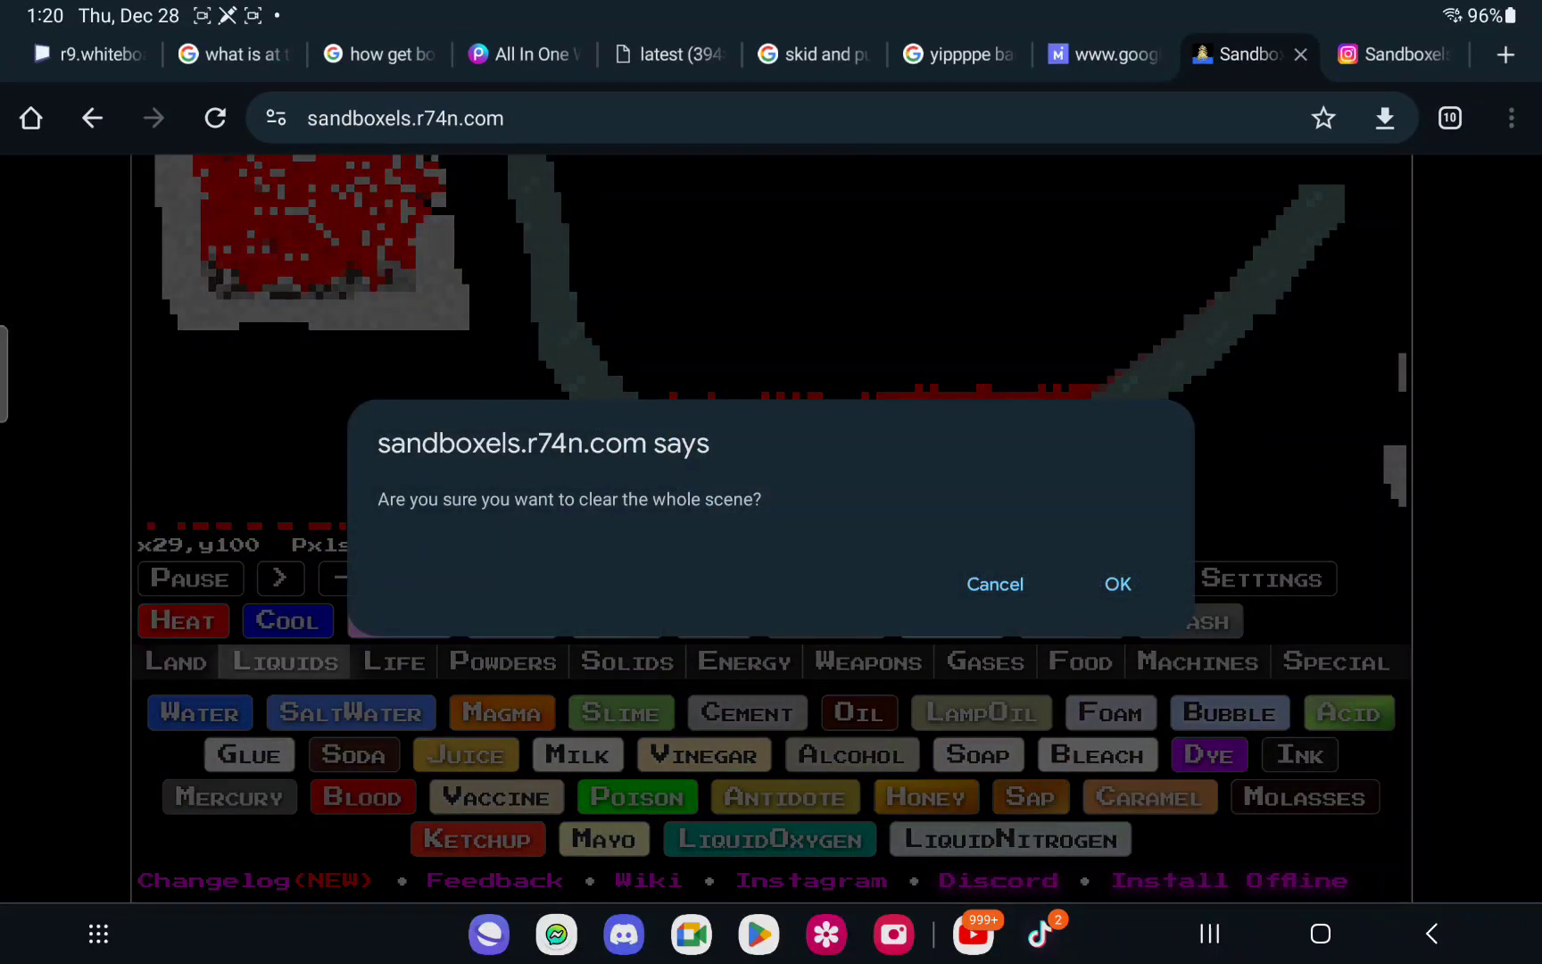
pyautogui.click(994, 583)
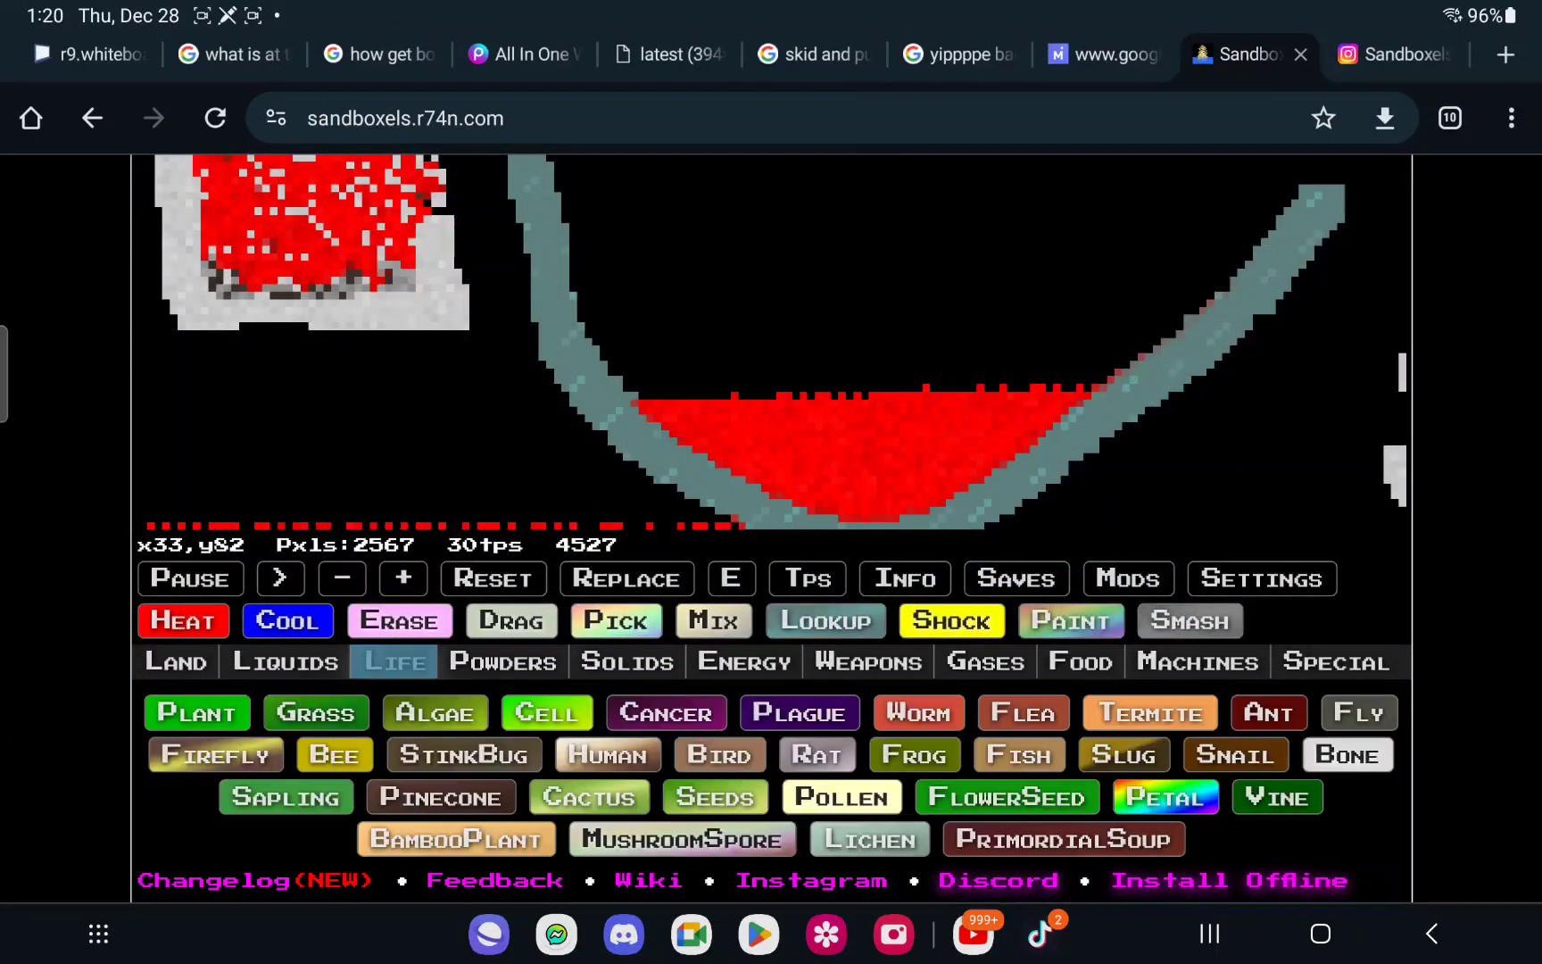
pyautogui.scroll(-3)
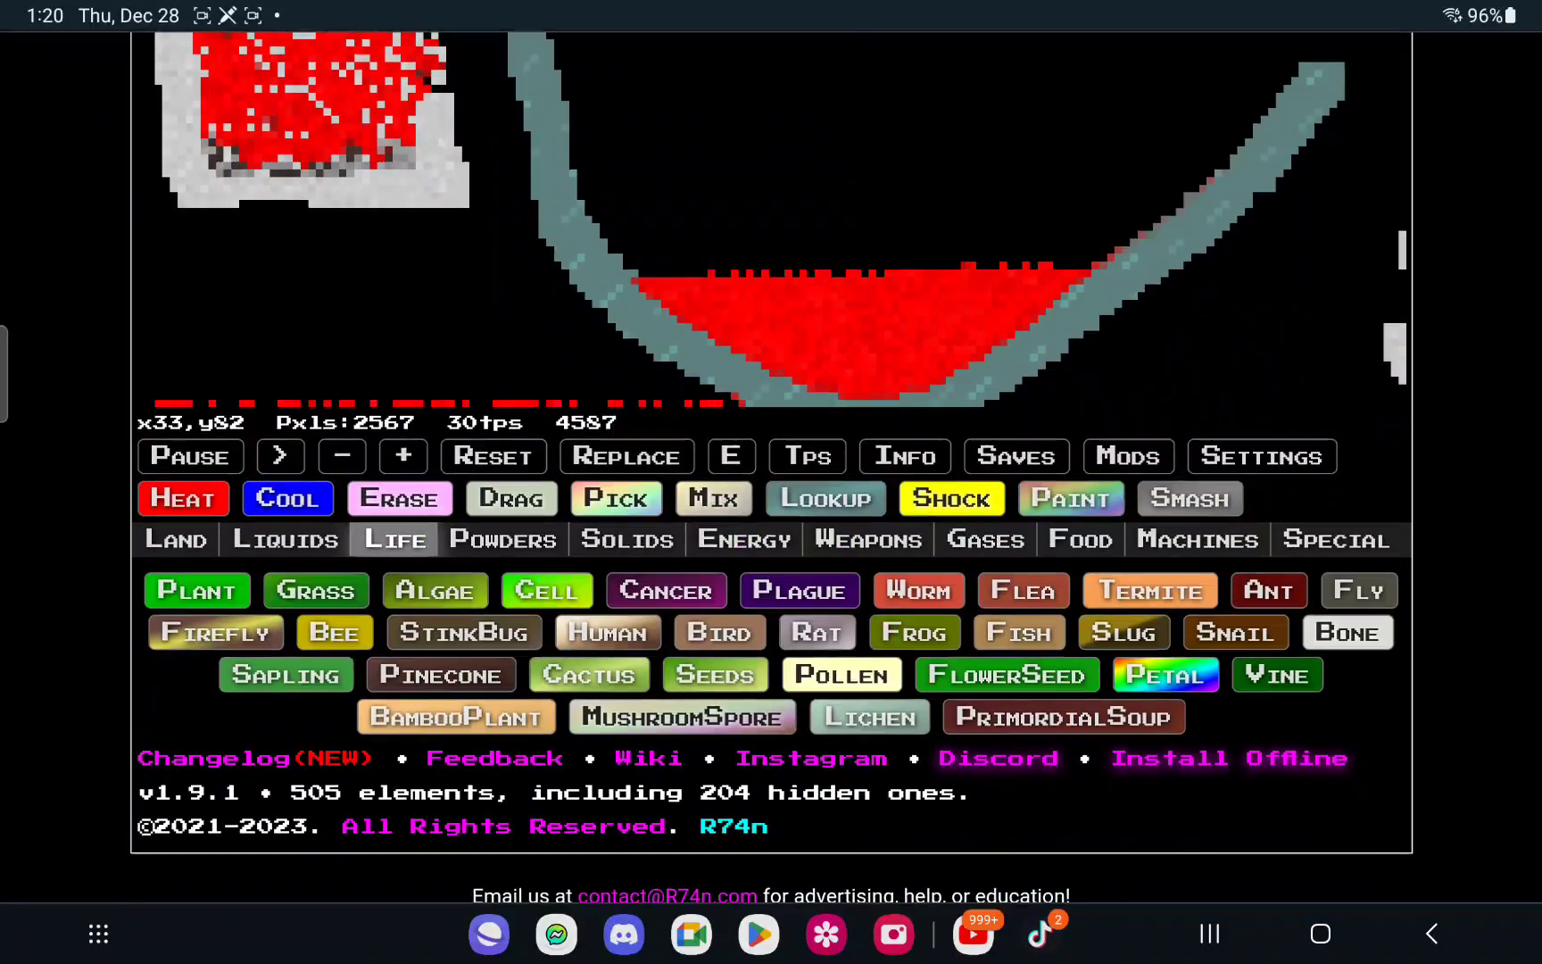
# Step: Pile Ash over the bowl's blood and place Skin patches beside it
pyautogui.click(504, 537)
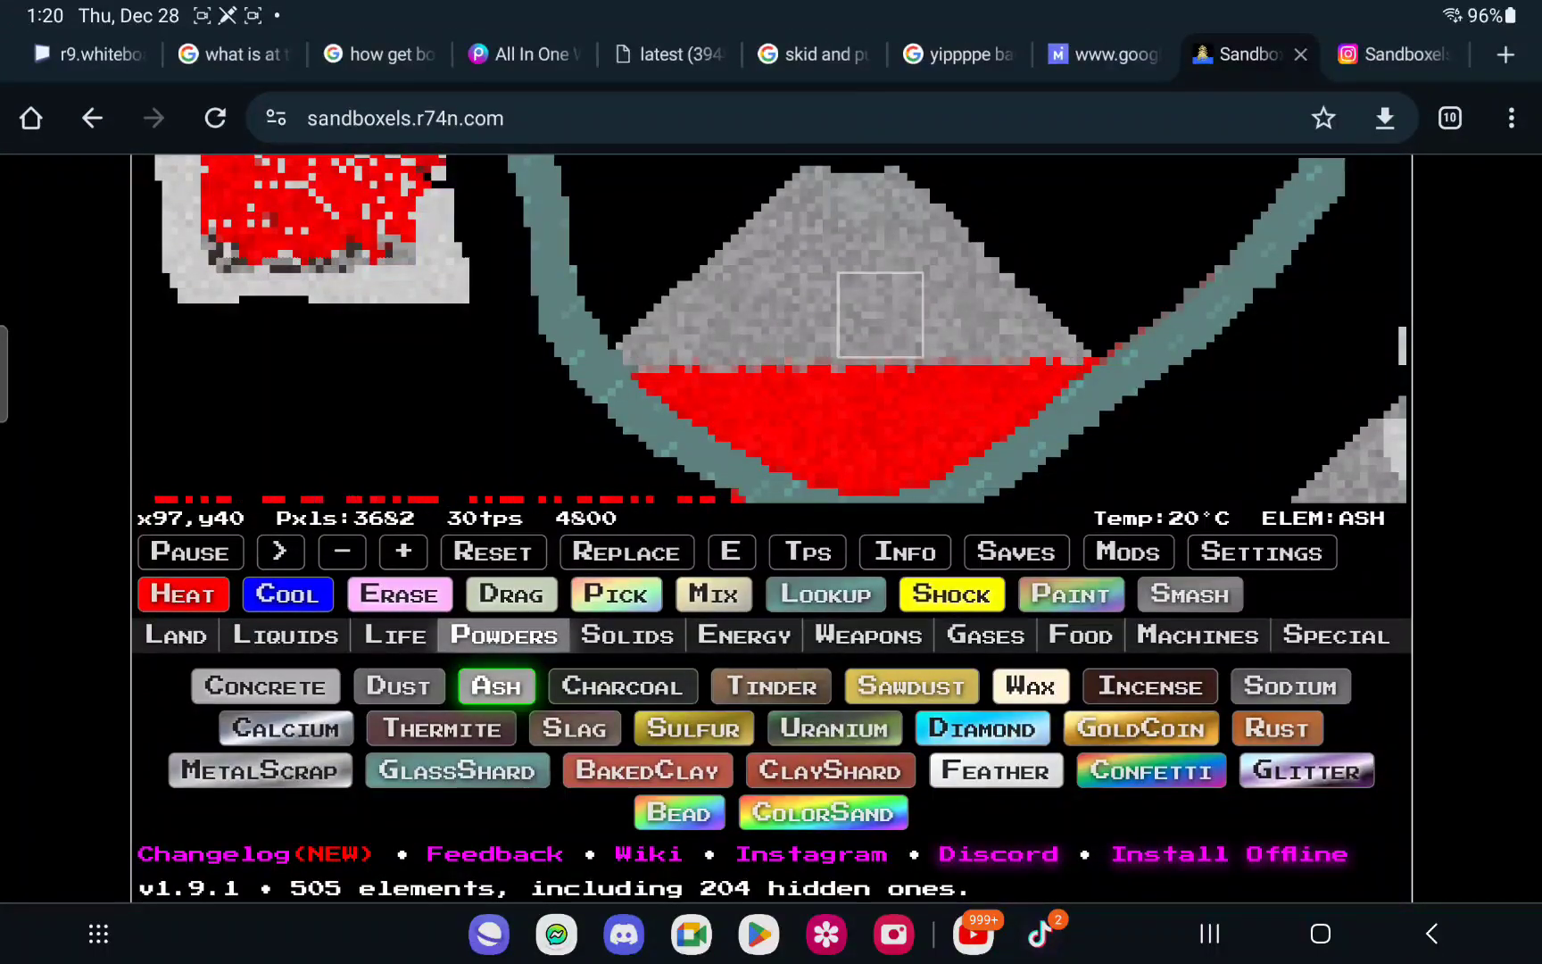
pyautogui.click(626, 633)
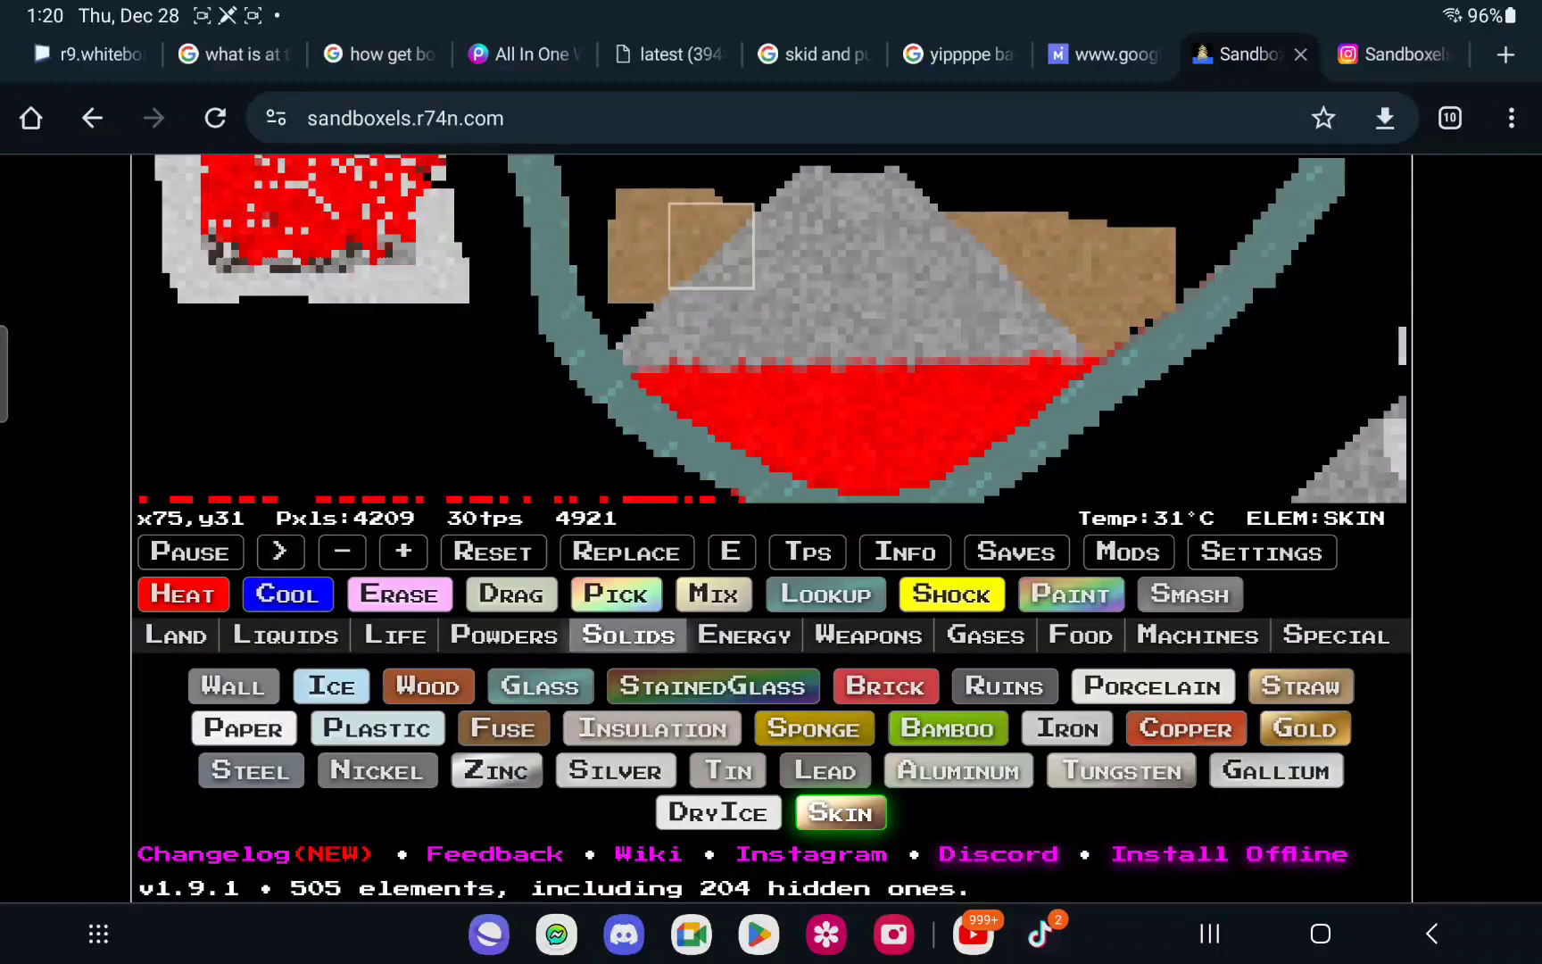
# Step: Flip through the Energy, Gases, Food and Land element categories
pyautogui.click(744, 635)
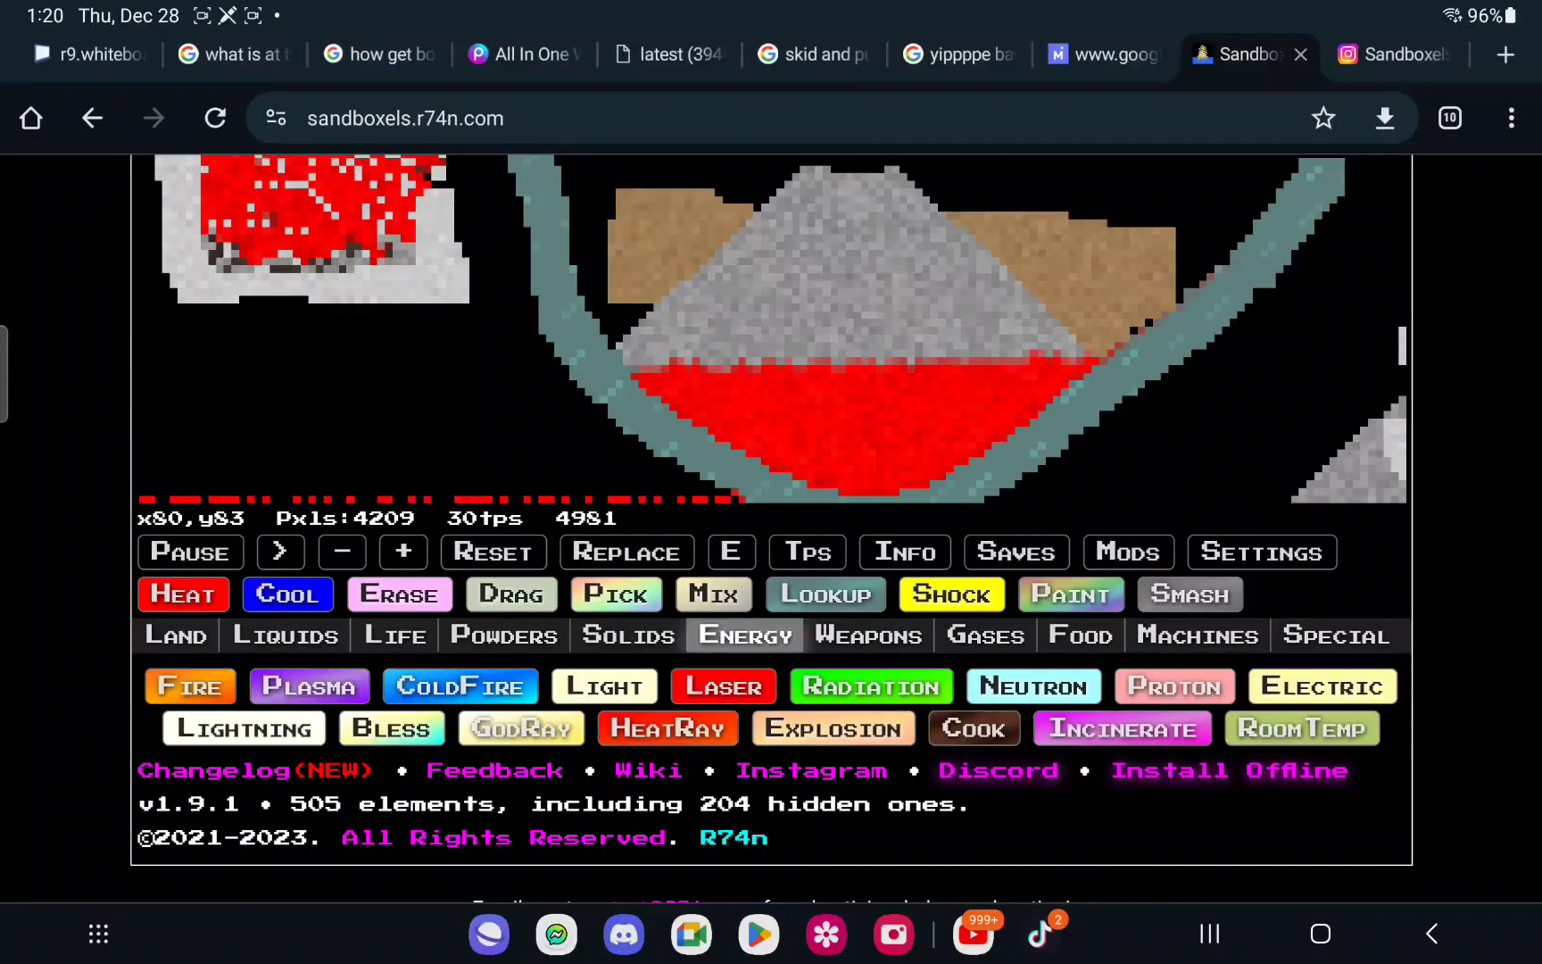
pyautogui.click(984, 633)
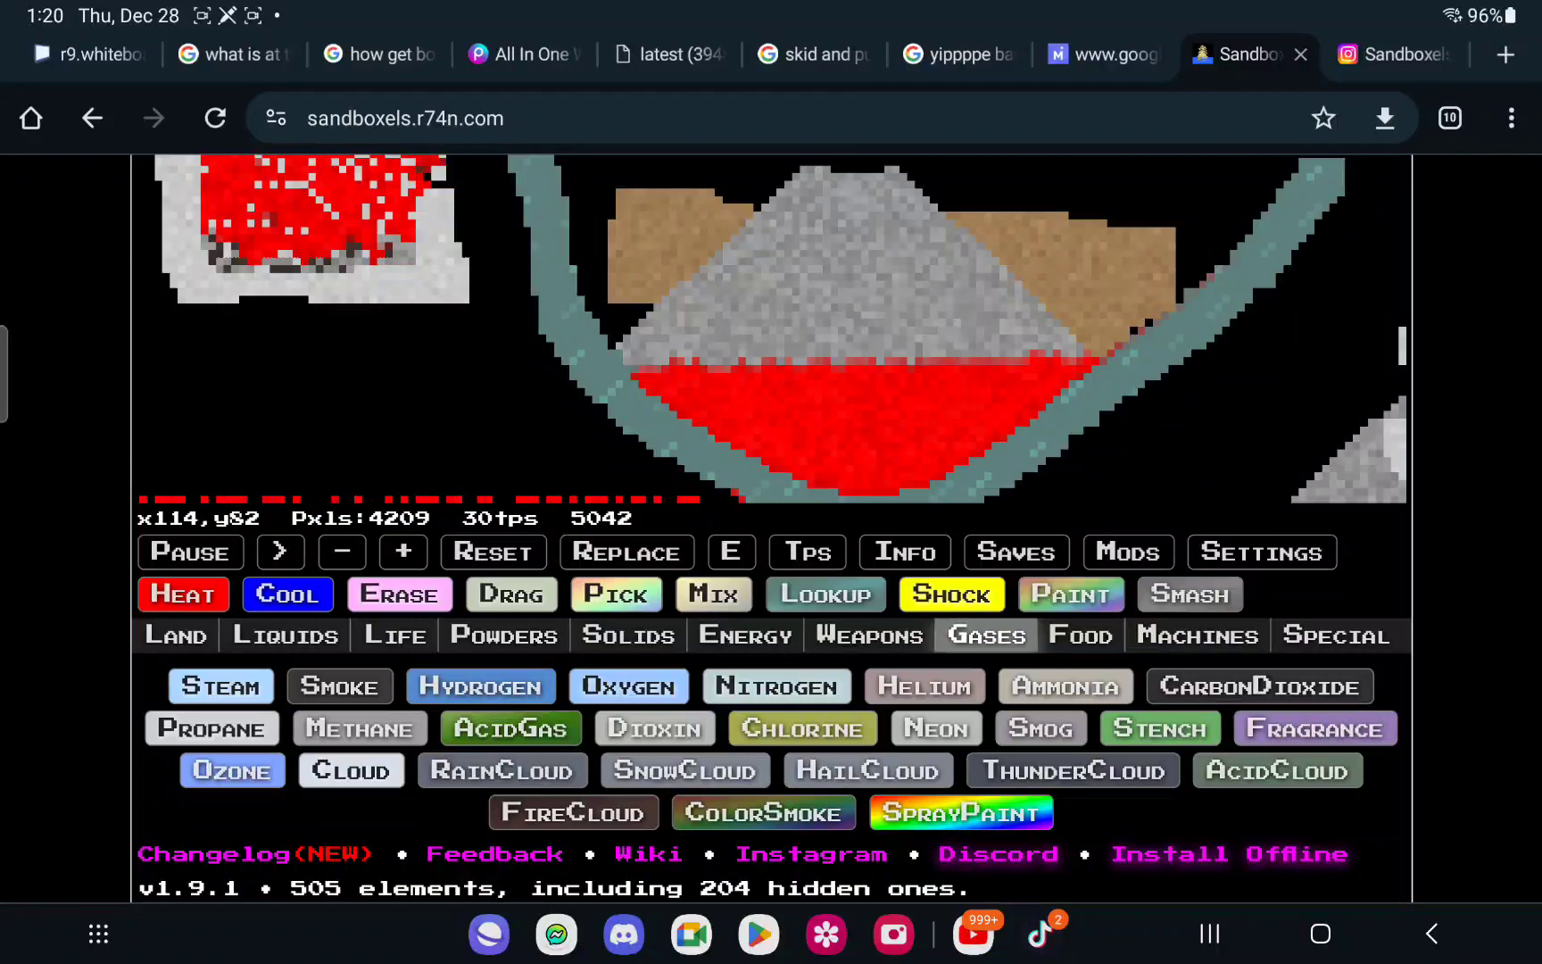
pyautogui.click(1080, 633)
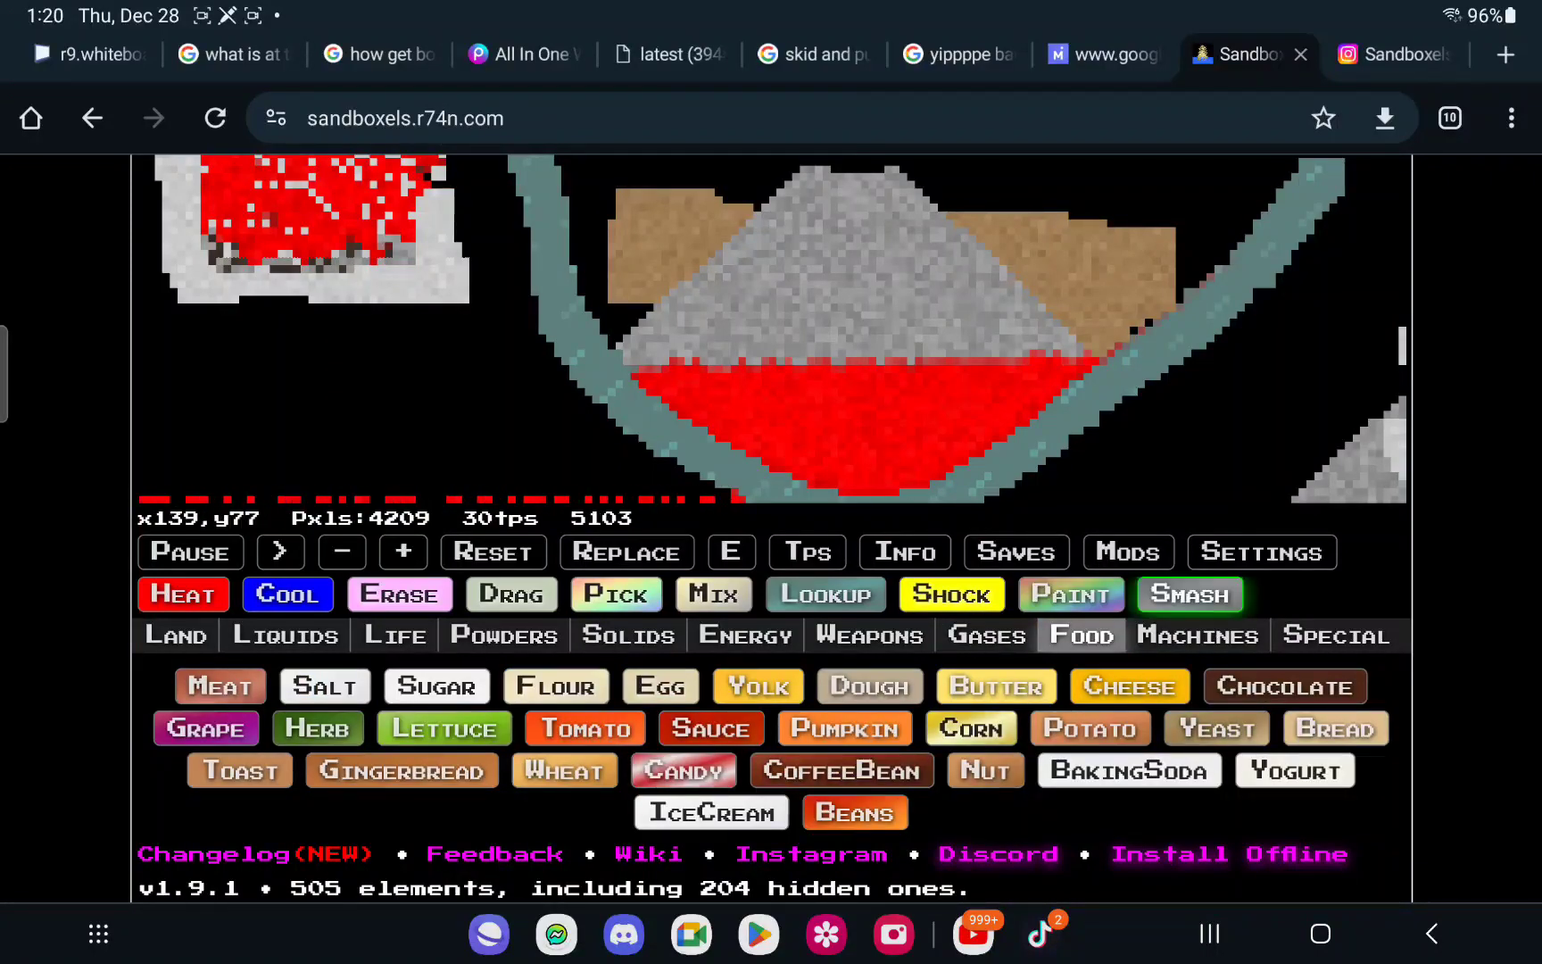
pyautogui.click(1334, 633)
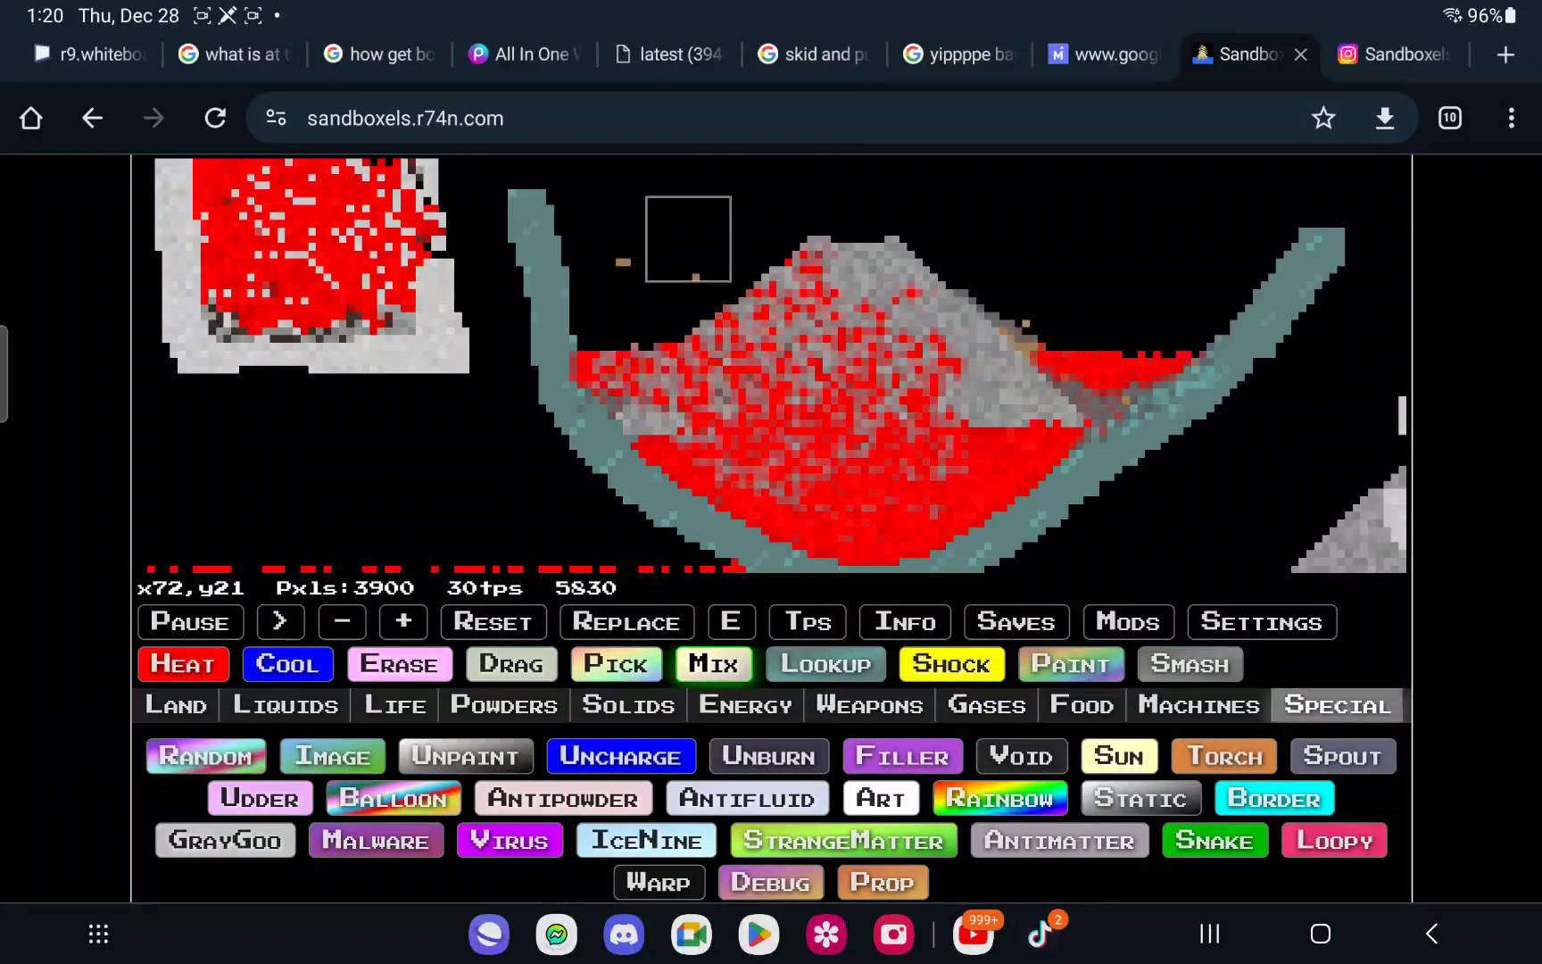
# Step: Add more Skin onto the bowl mixture, then pick Human to place below
pyautogui.click(626, 705)
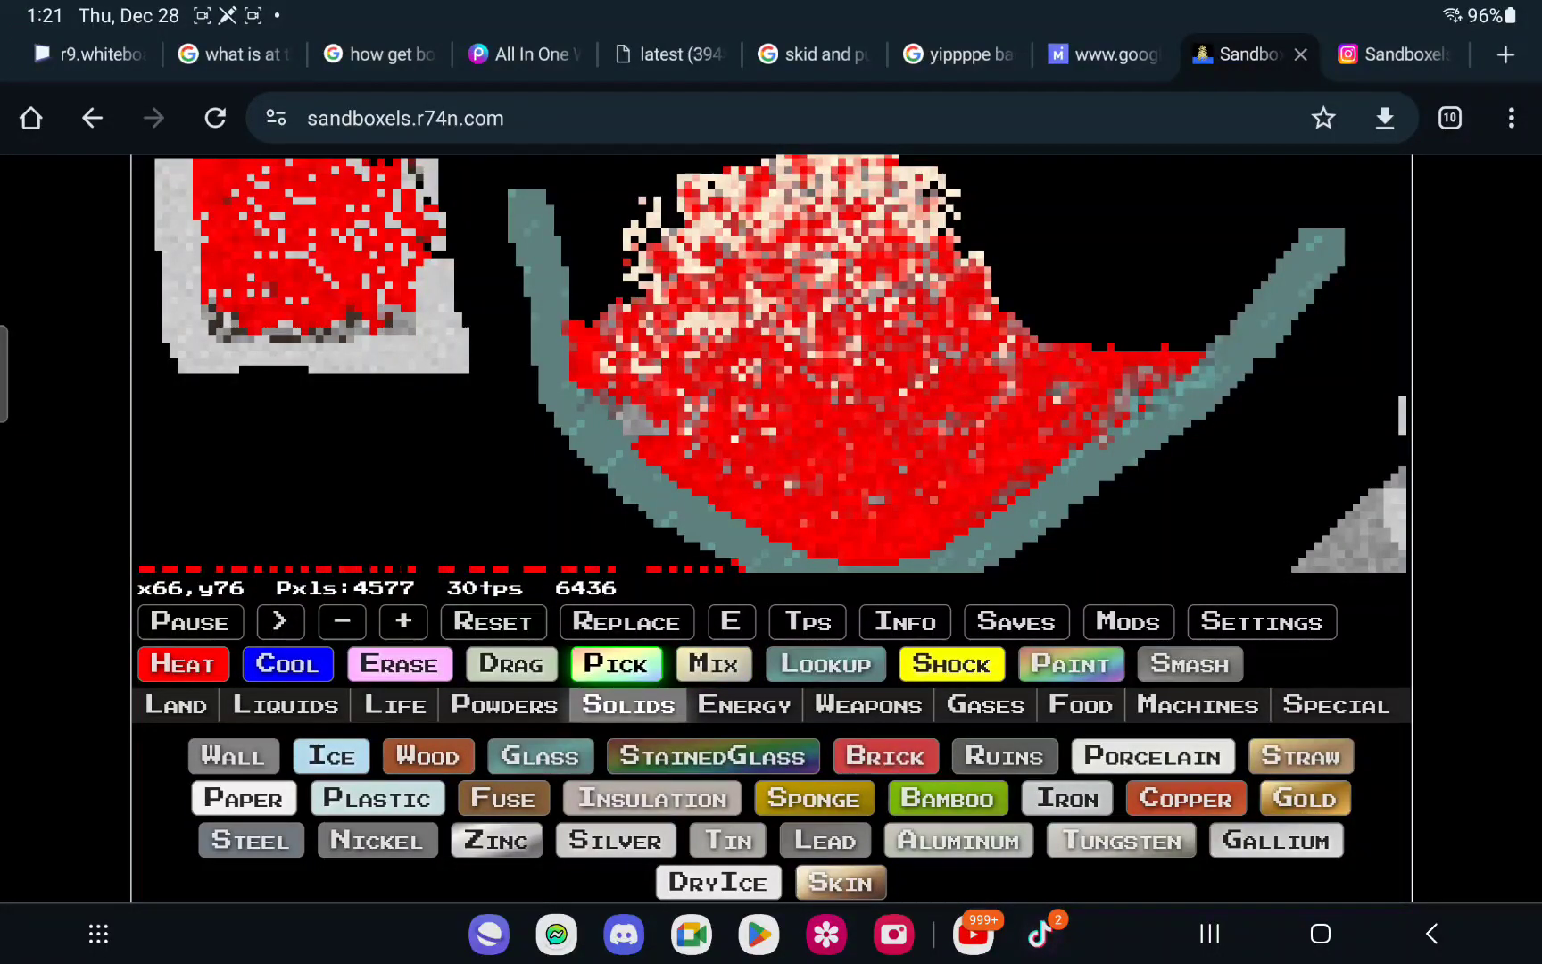
pyautogui.click(393, 705)
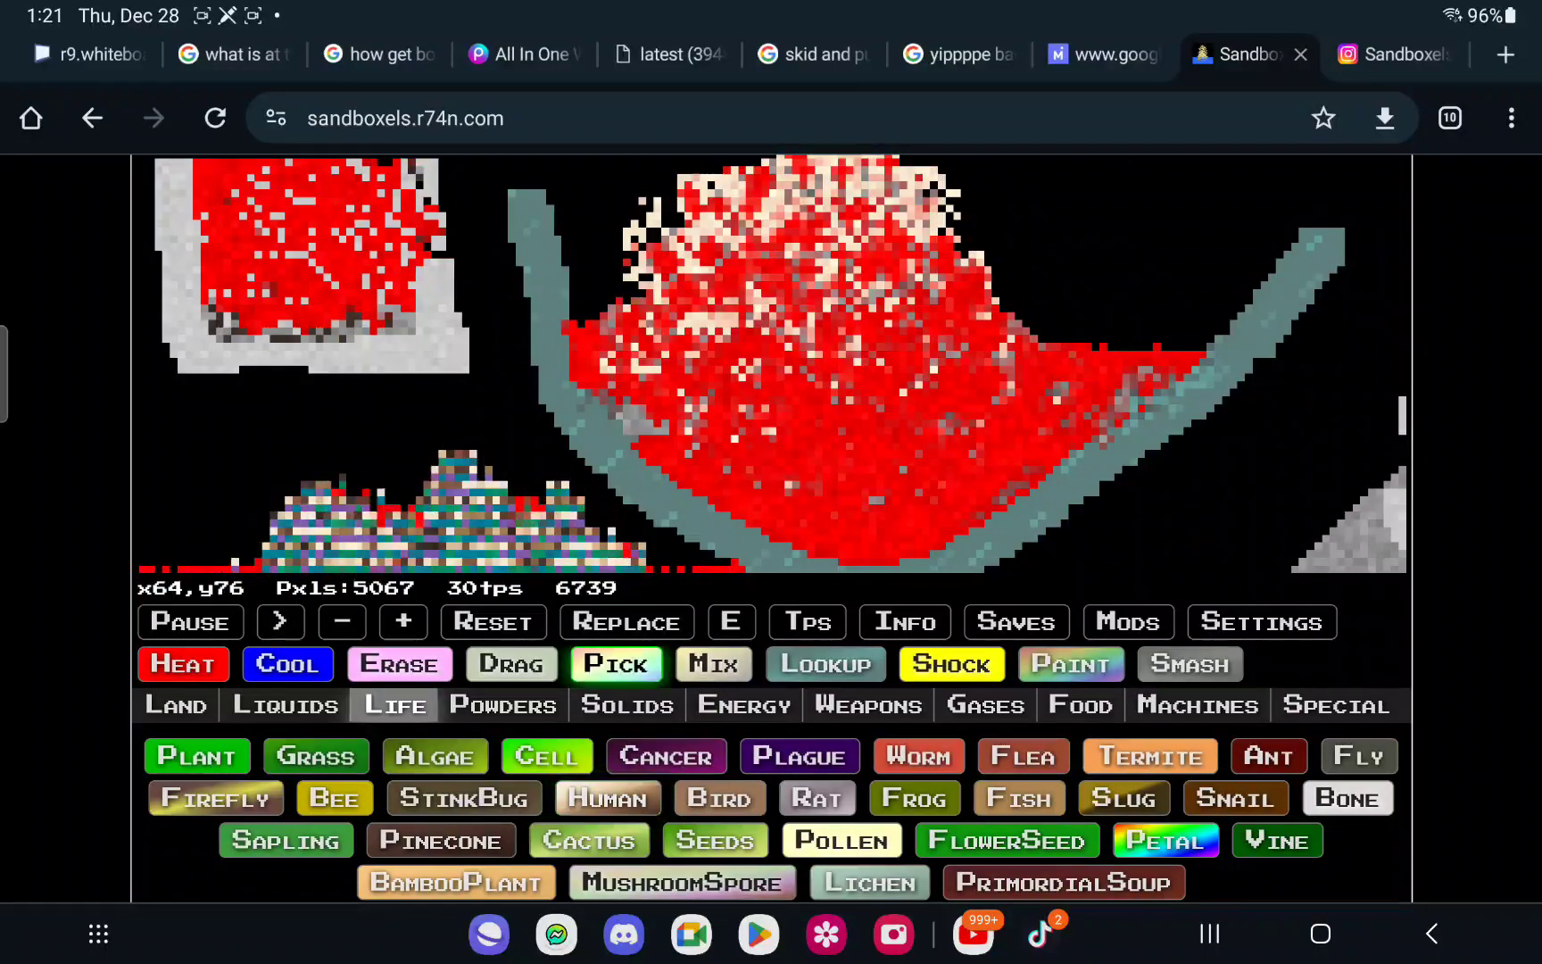
# Step: Add more humans to the heap below the bowl, browsing Powders and Liquids before returning to Life
pyautogui.click(341, 621)
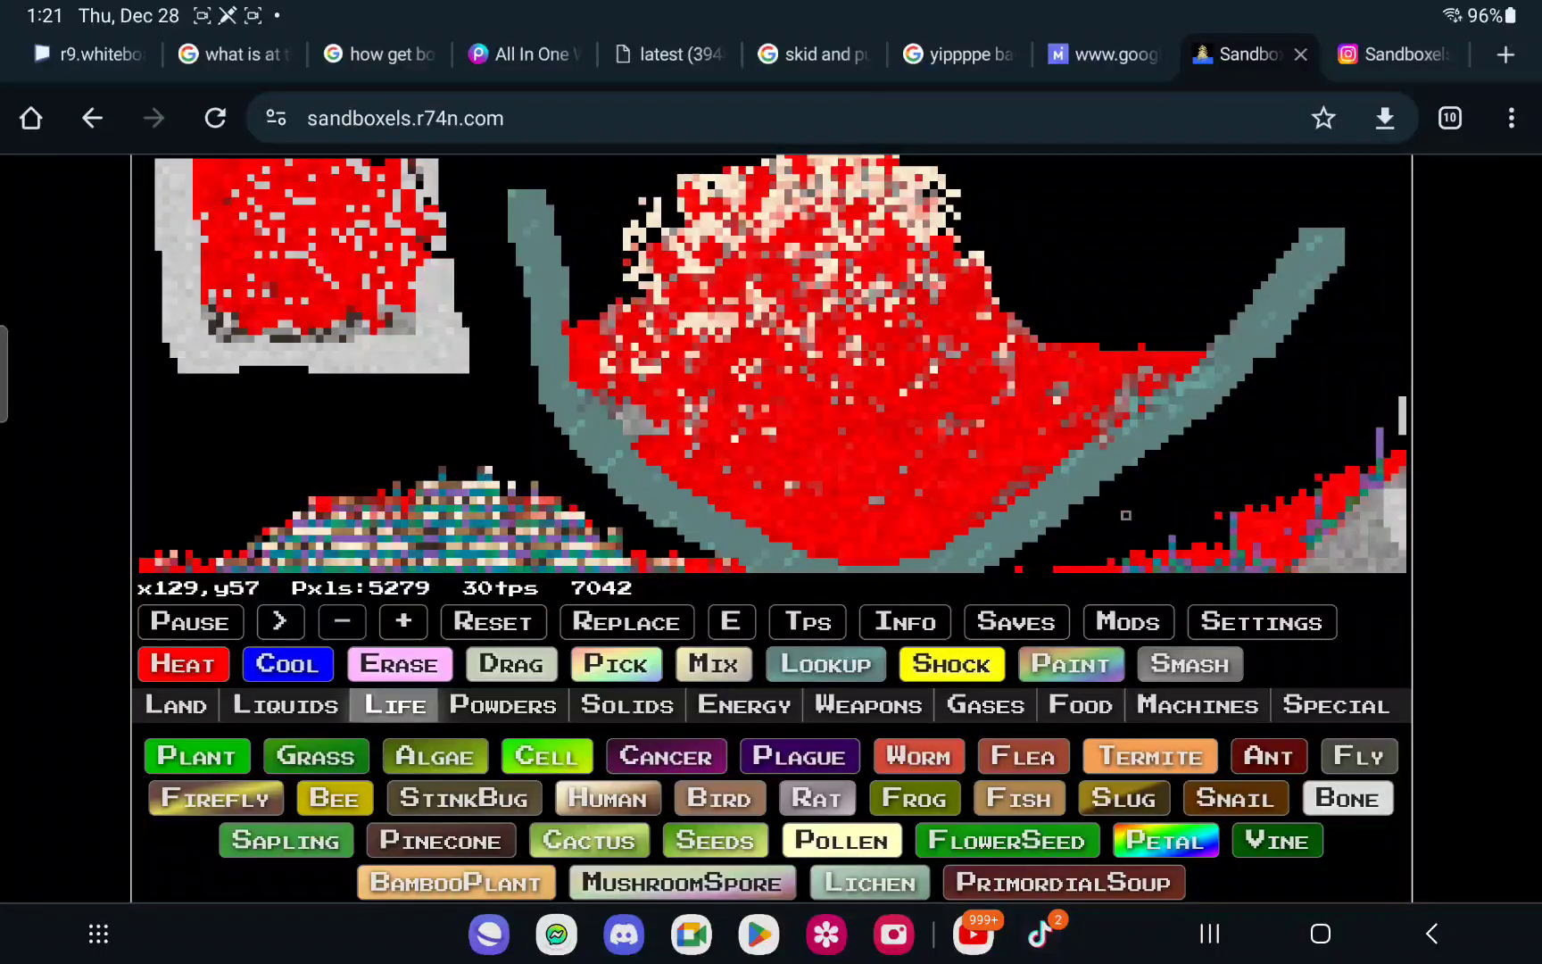
pyautogui.click(503, 705)
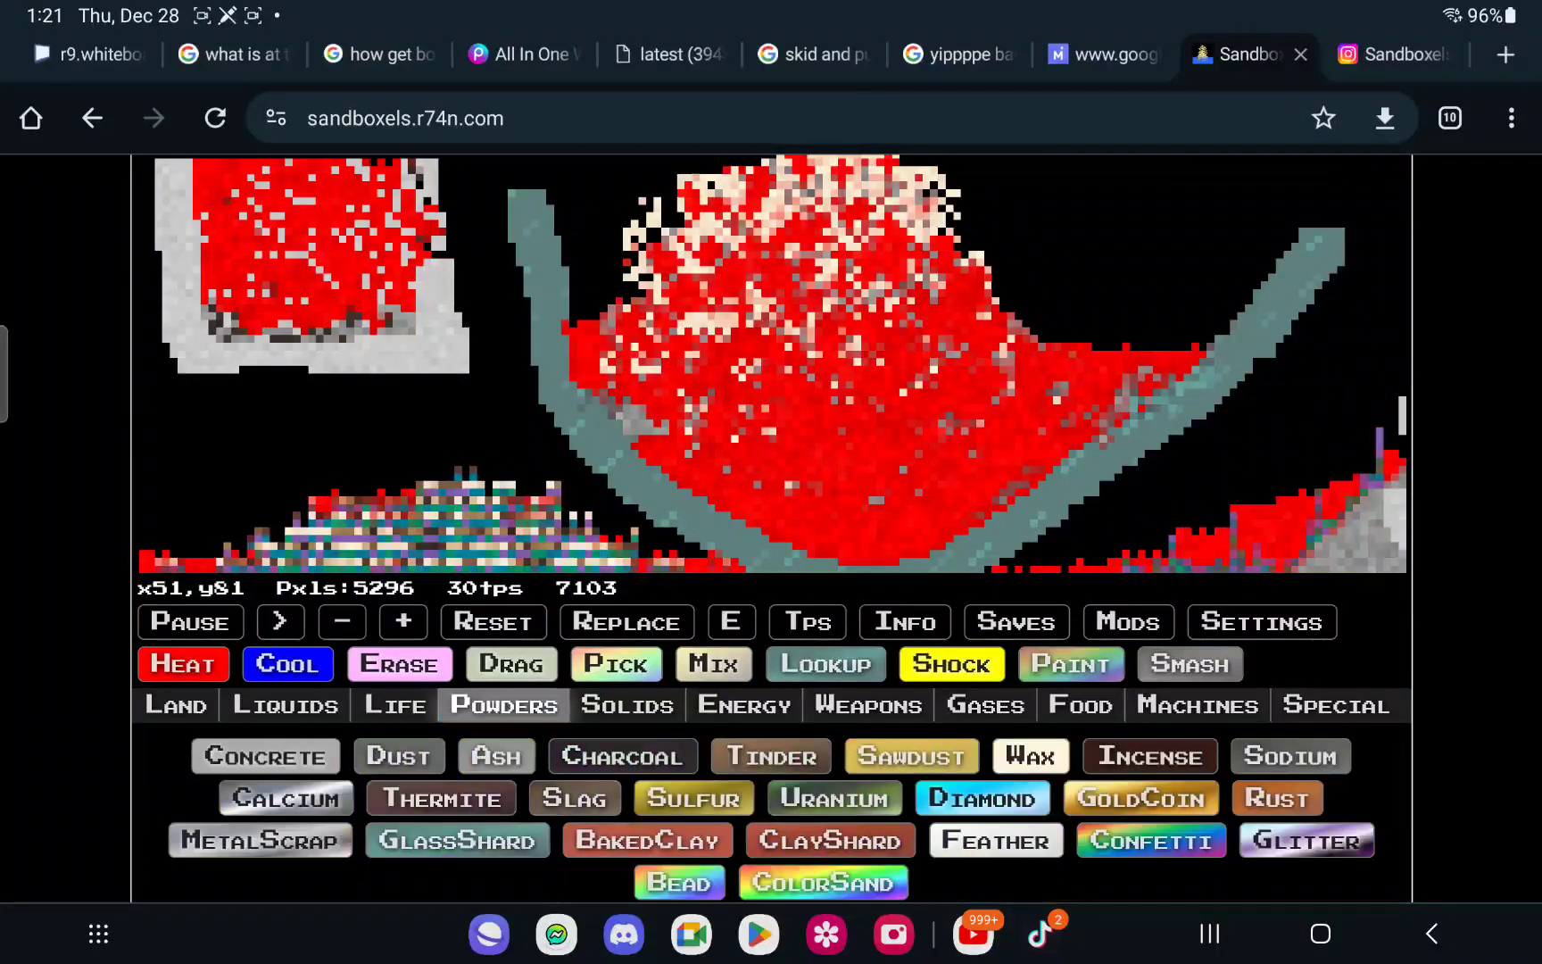
pyautogui.click(283, 705)
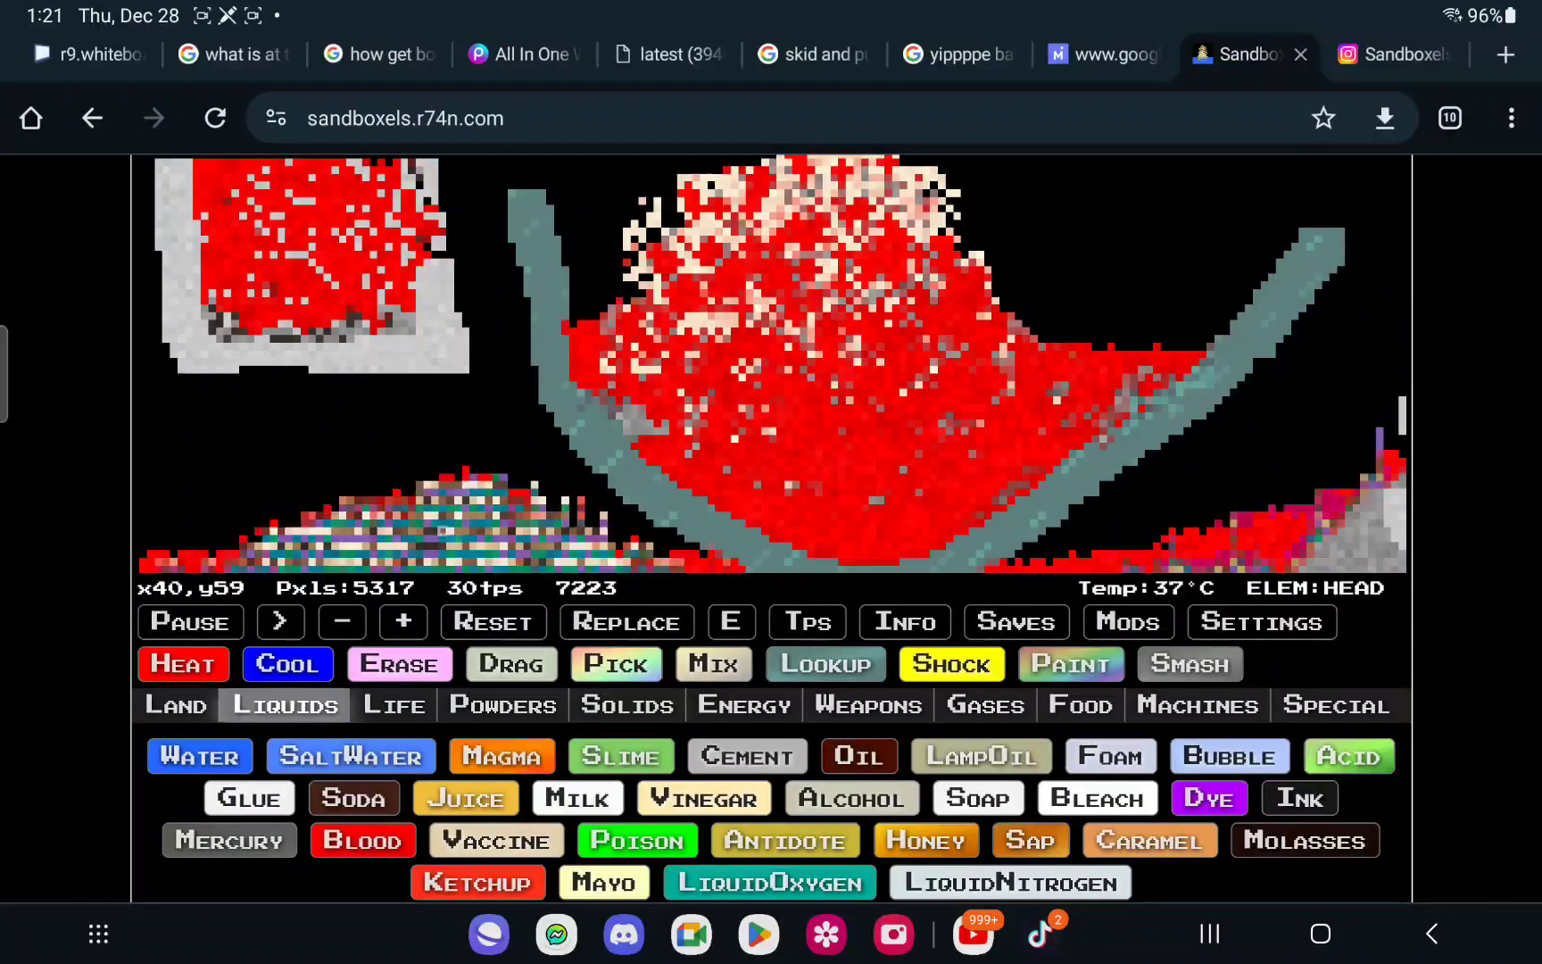
pyautogui.click(393, 705)
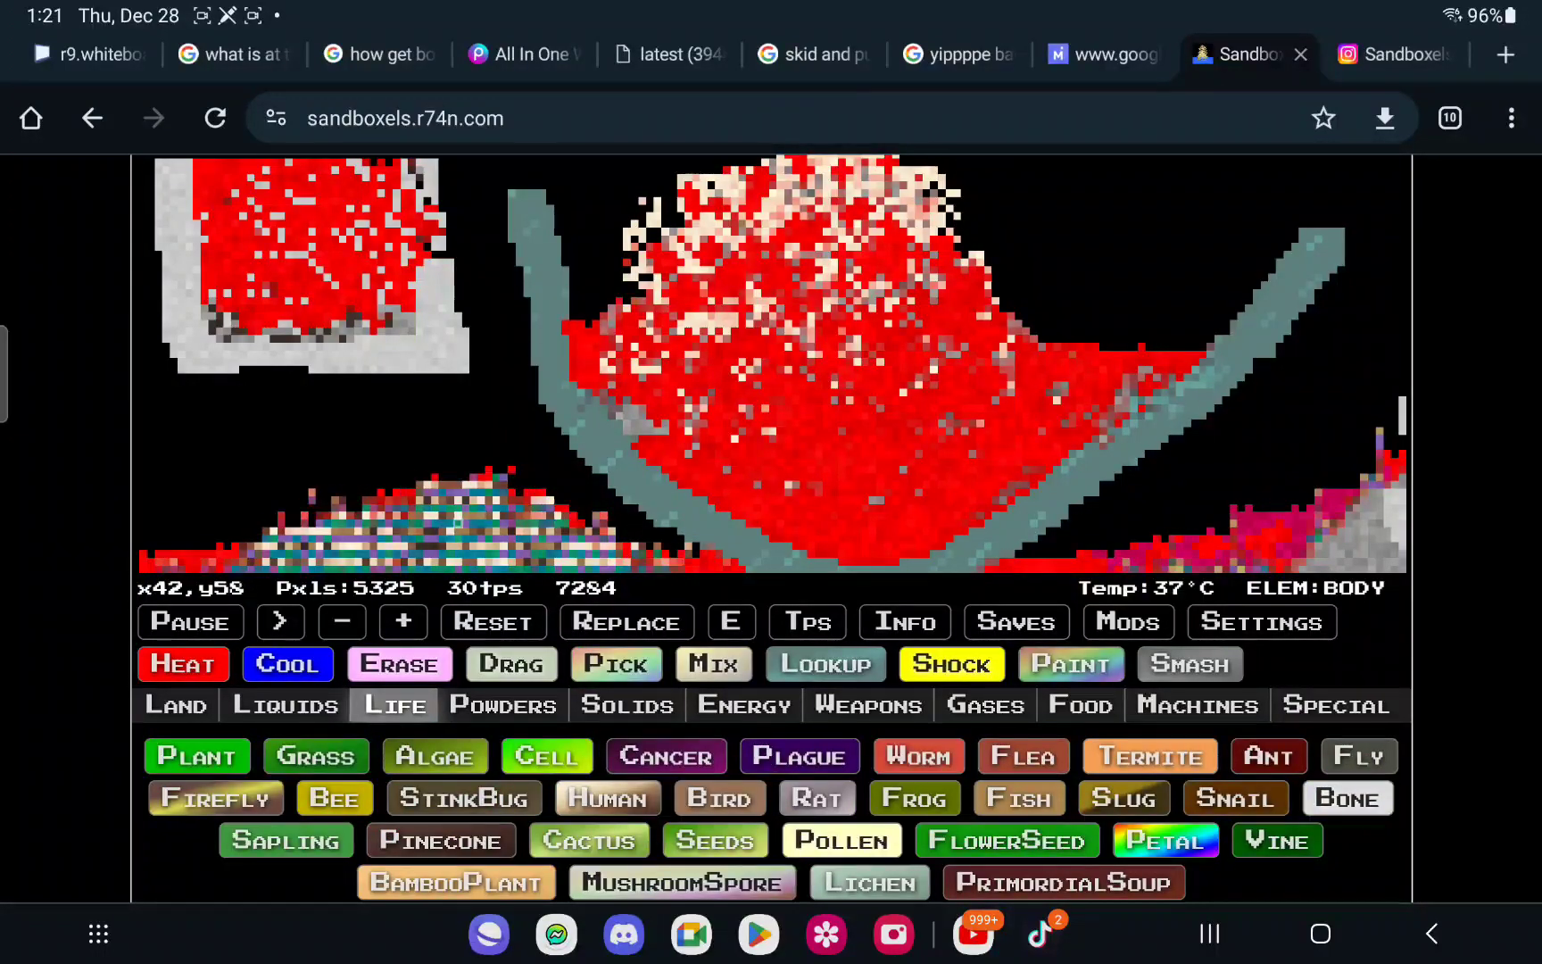